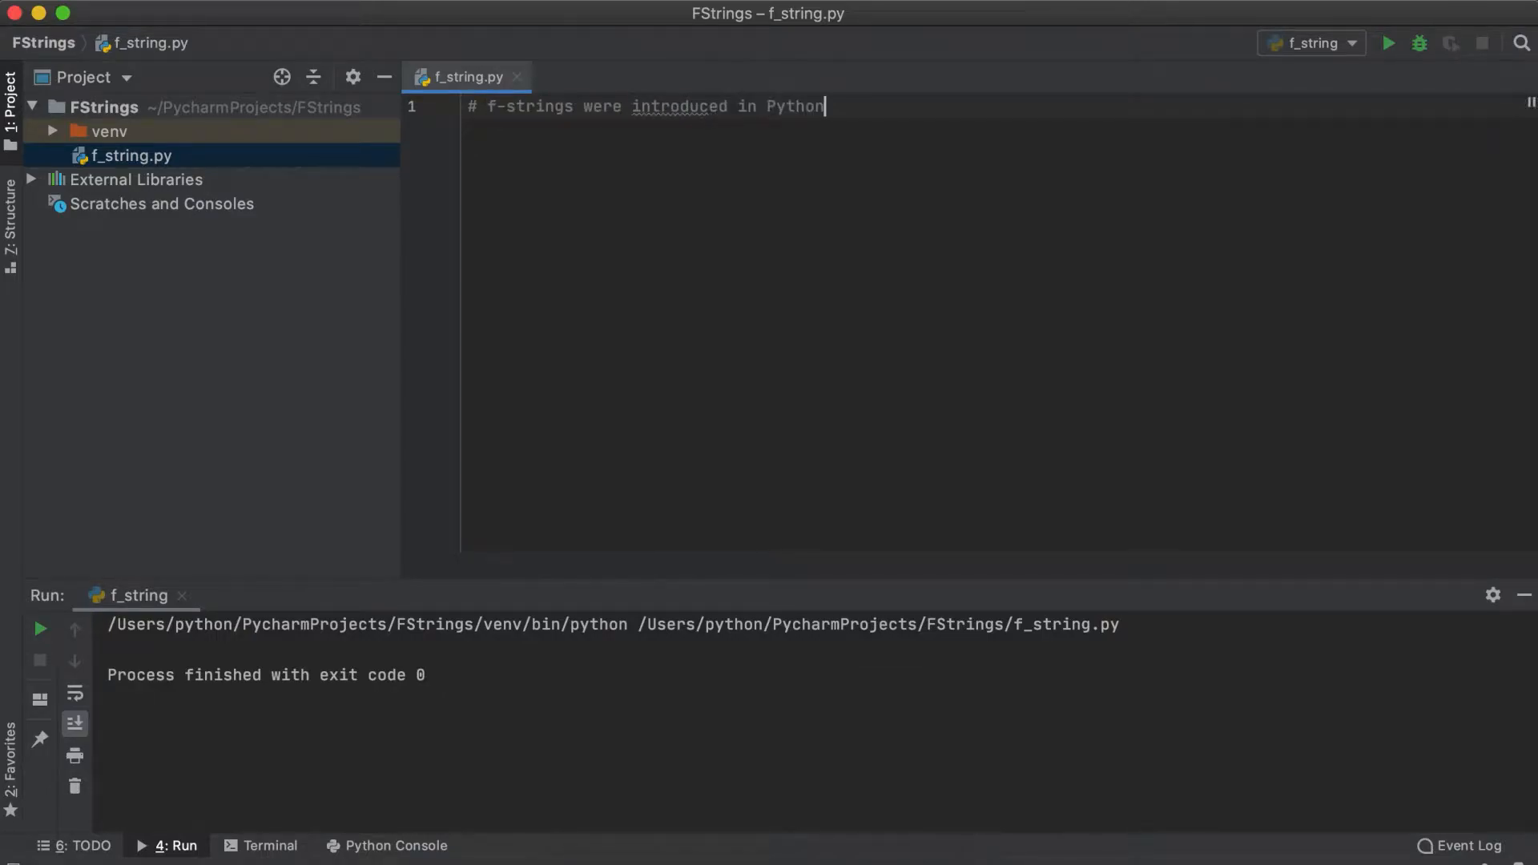
# Add comments that f-strings need Python 3.6 and the f stands for format.
pyautogui.write('3.6, so if you have an older version of Python you should first update,')
pyautogui.write('# before proceeding')
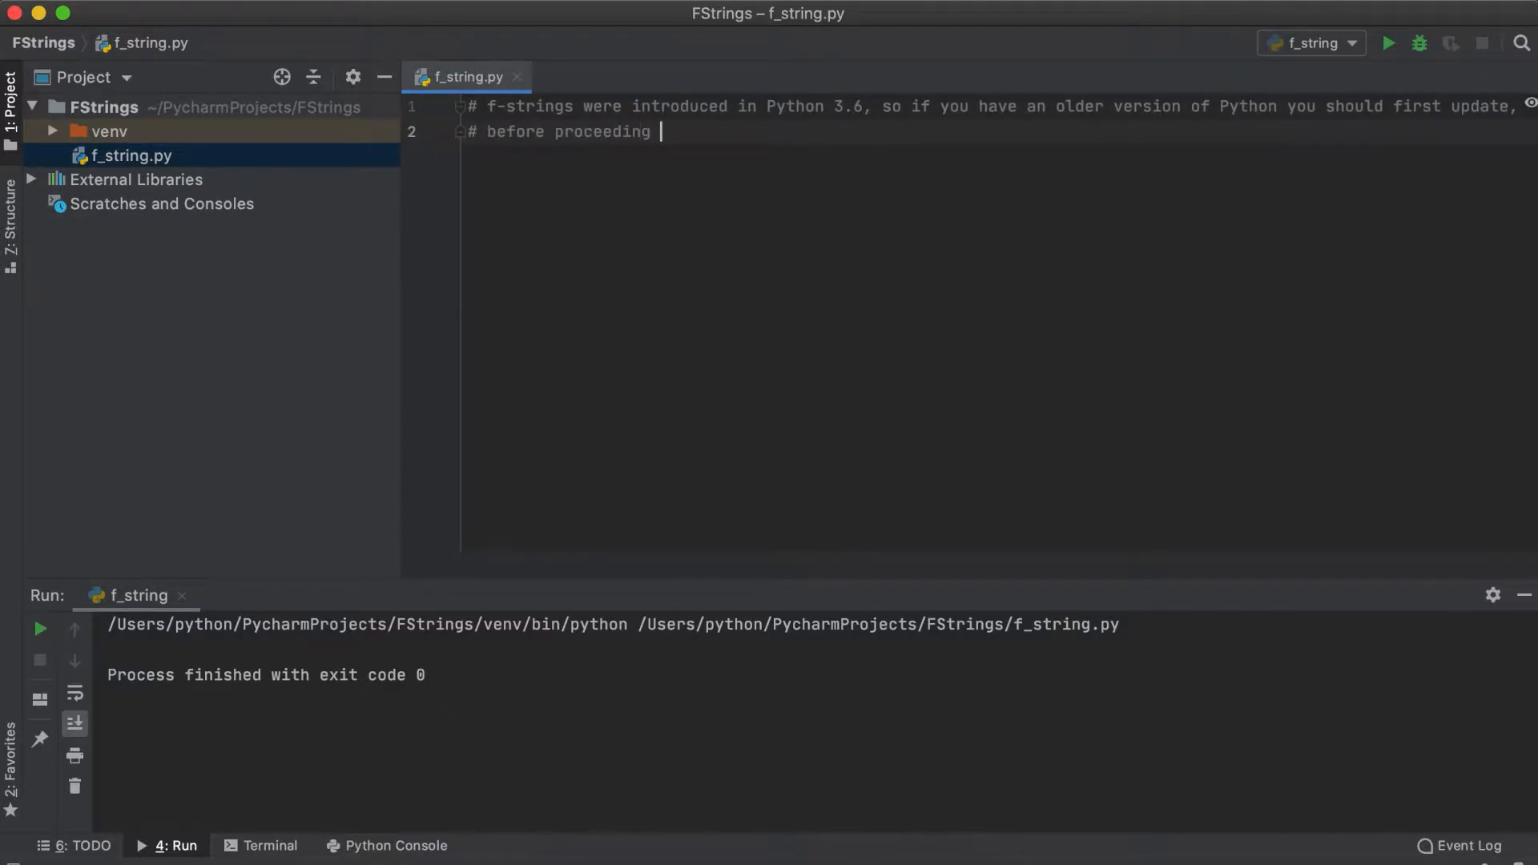
pyautogui.write('with this video.')
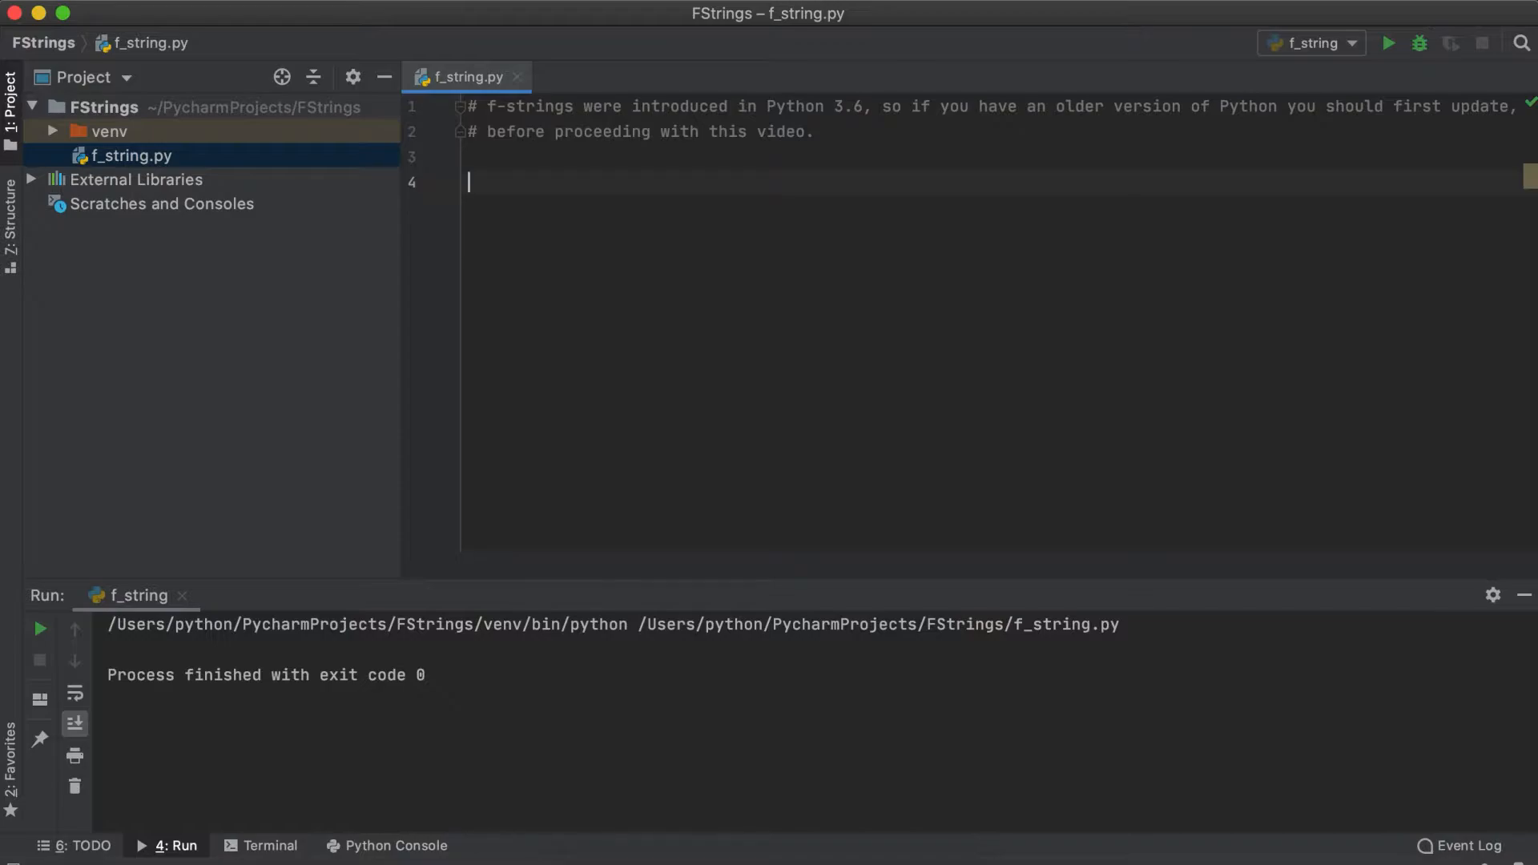
pyautogui.write('# the f stands for')
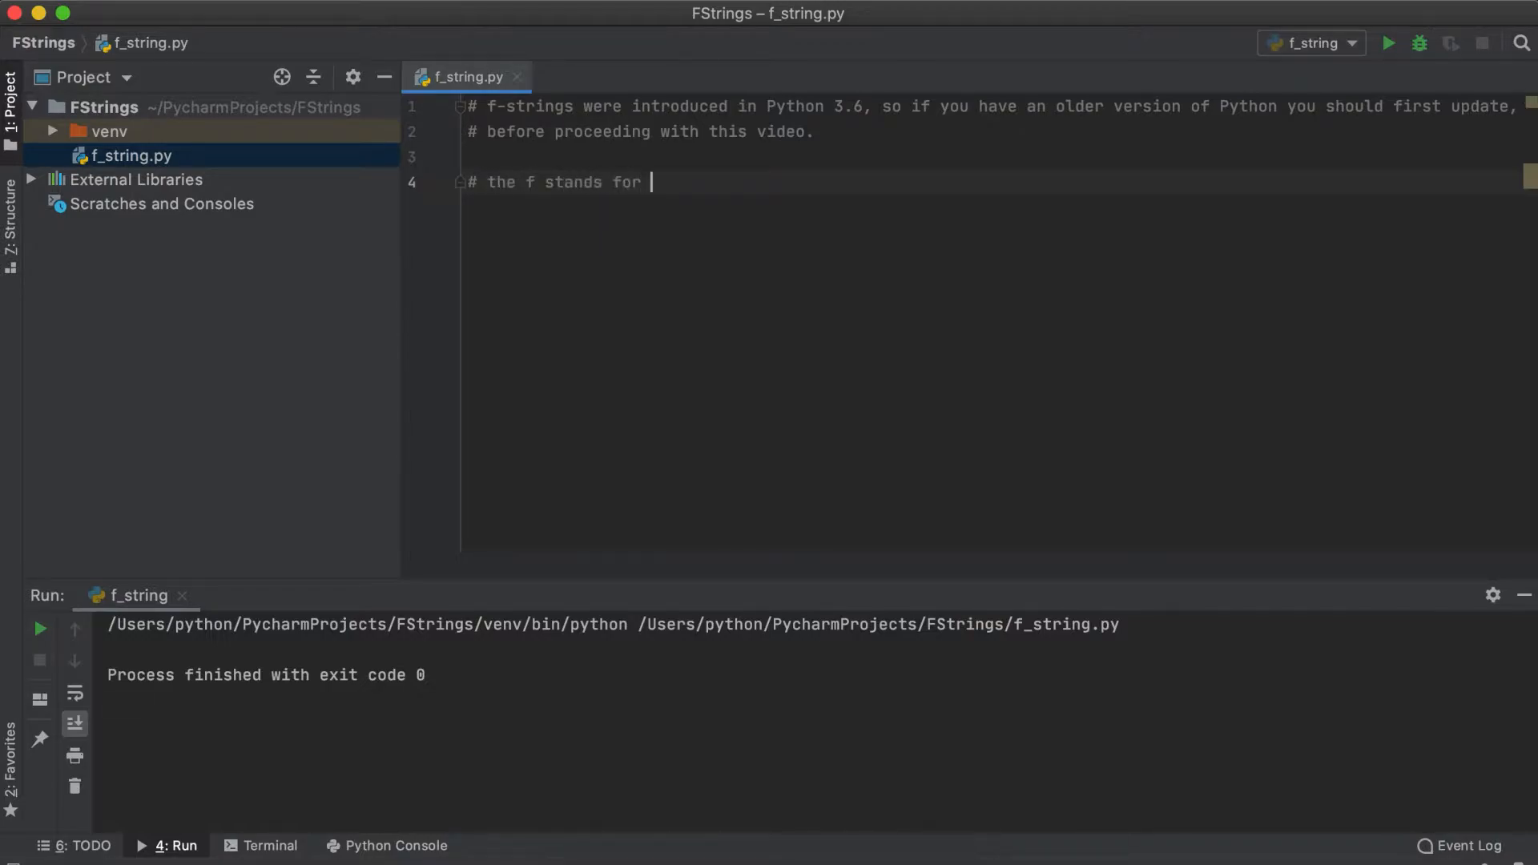
pyautogui.write('format, so they can be called')
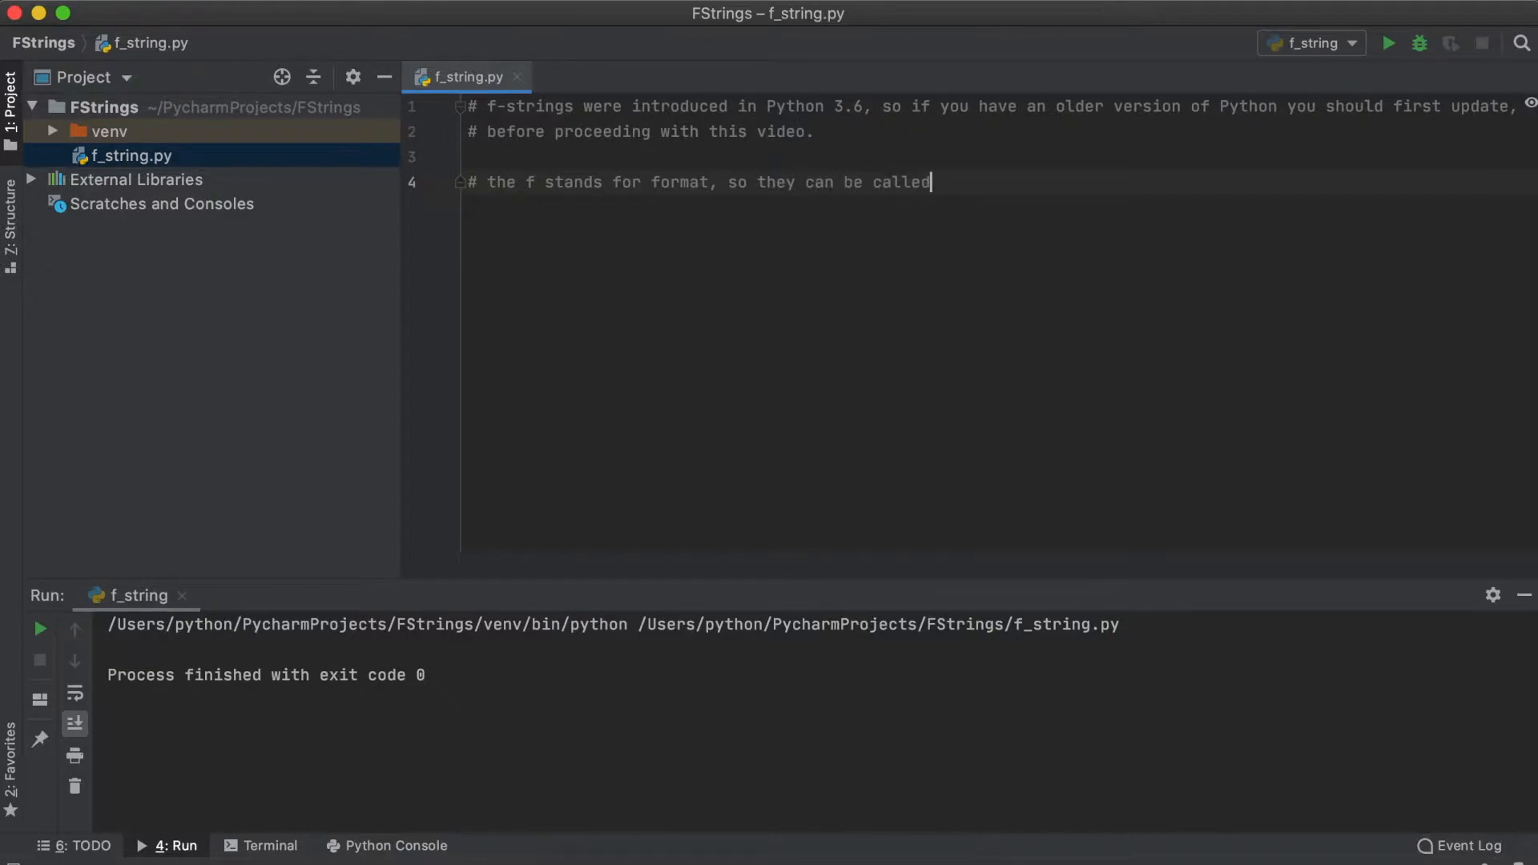
pyautogui.write('f-strings or format-st')
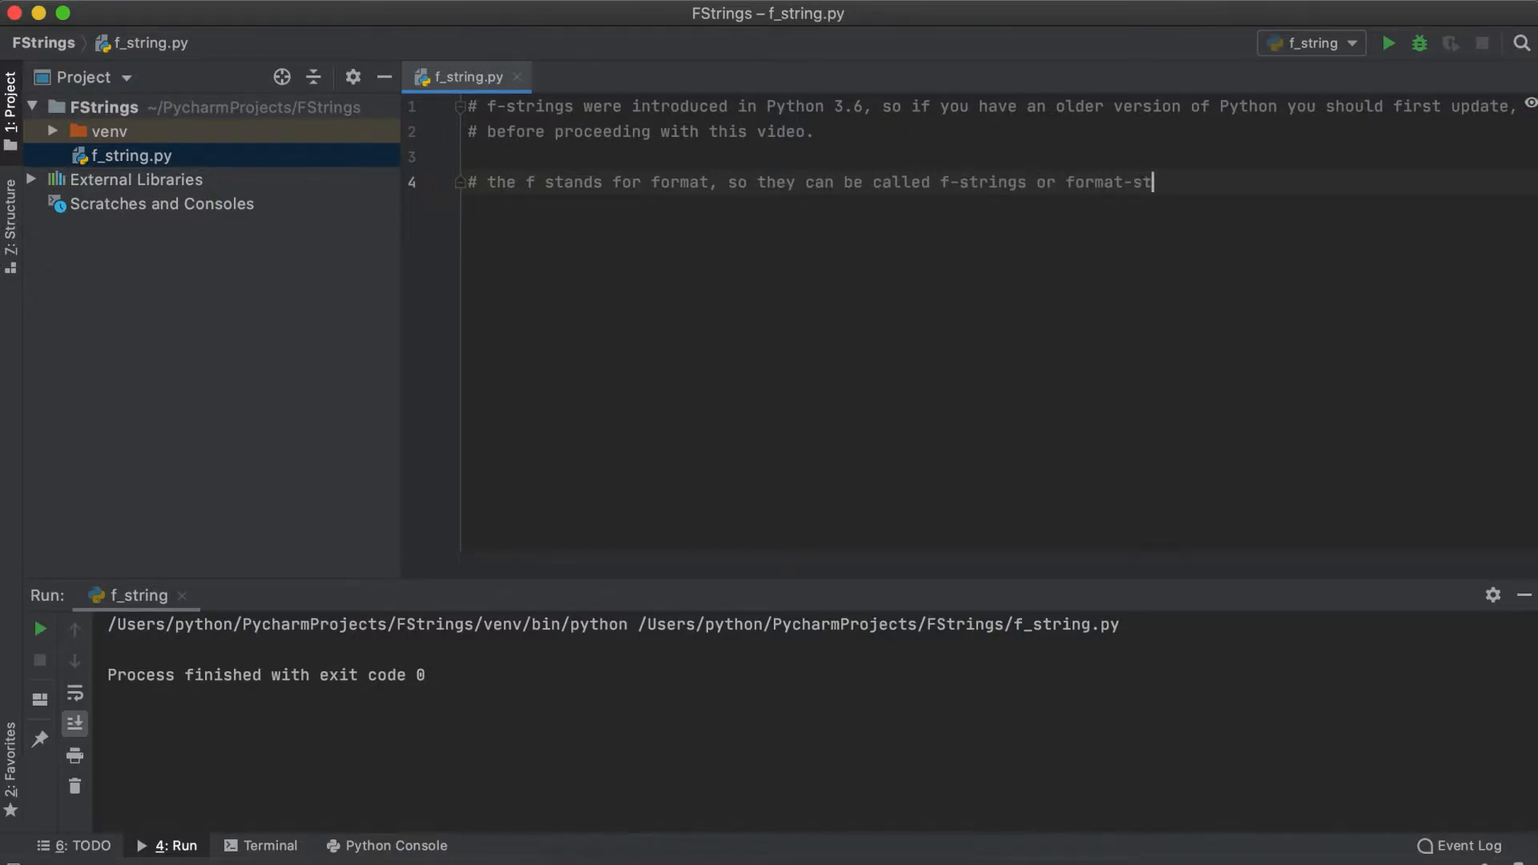
pyautogui.write('rings.')
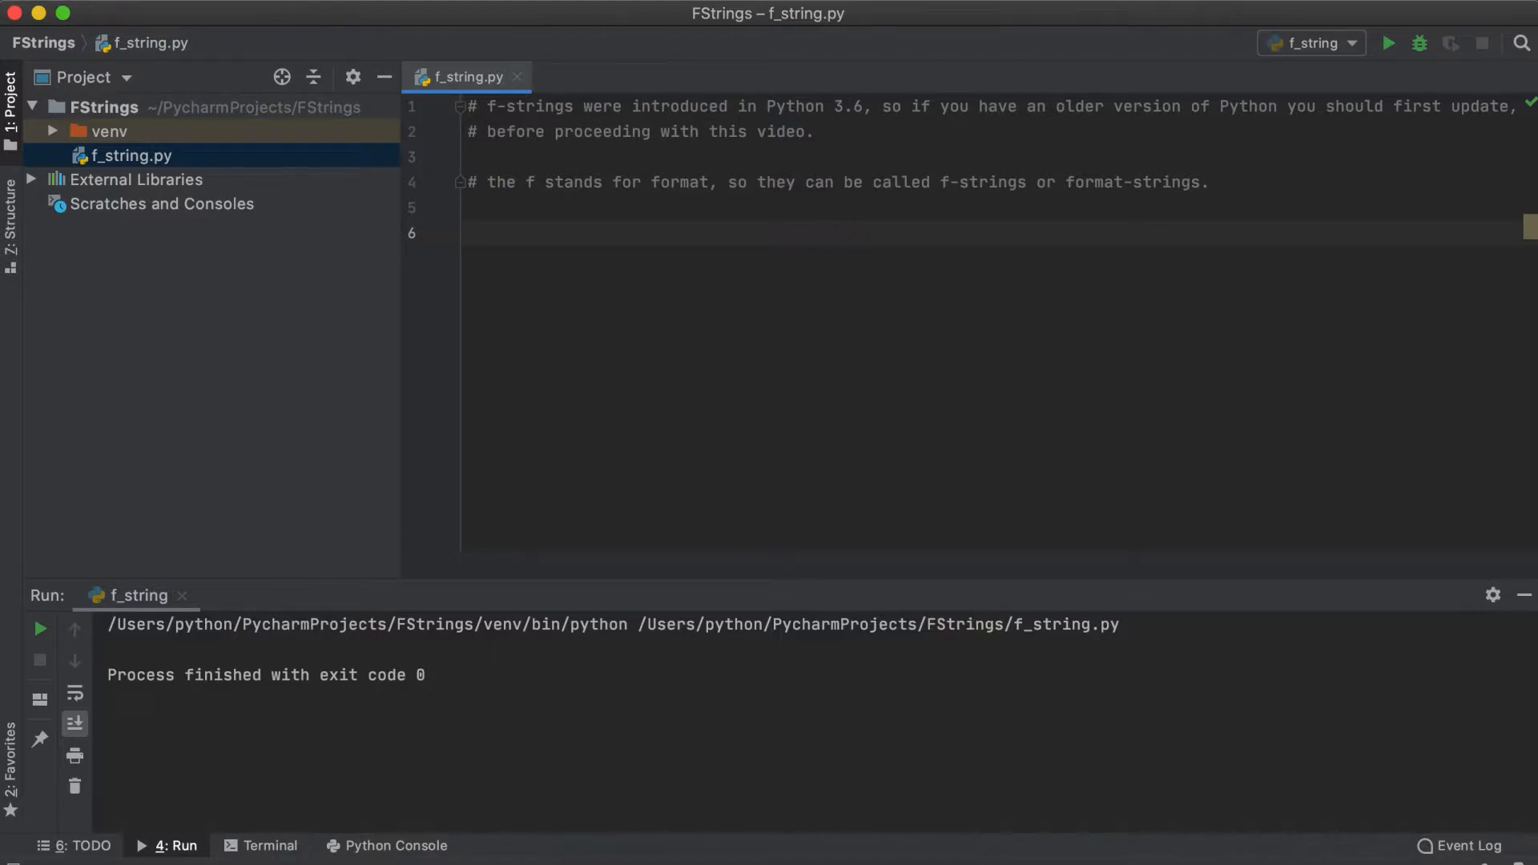
# Define first_part as "Study" and second_part as "Session".
pyautogui.write('first')
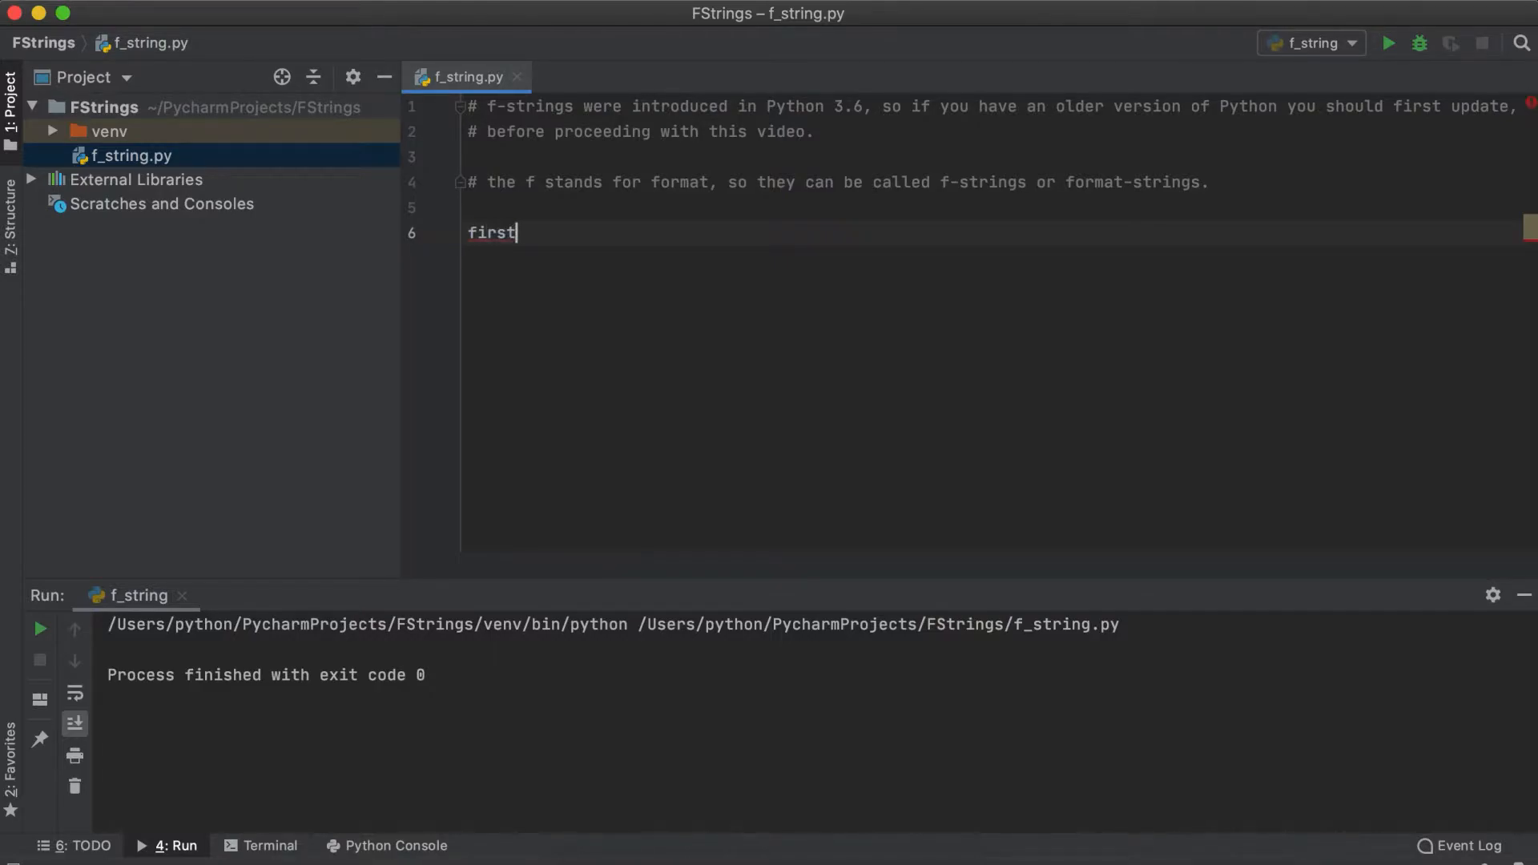
pyautogui.write('_part = "study" \\')
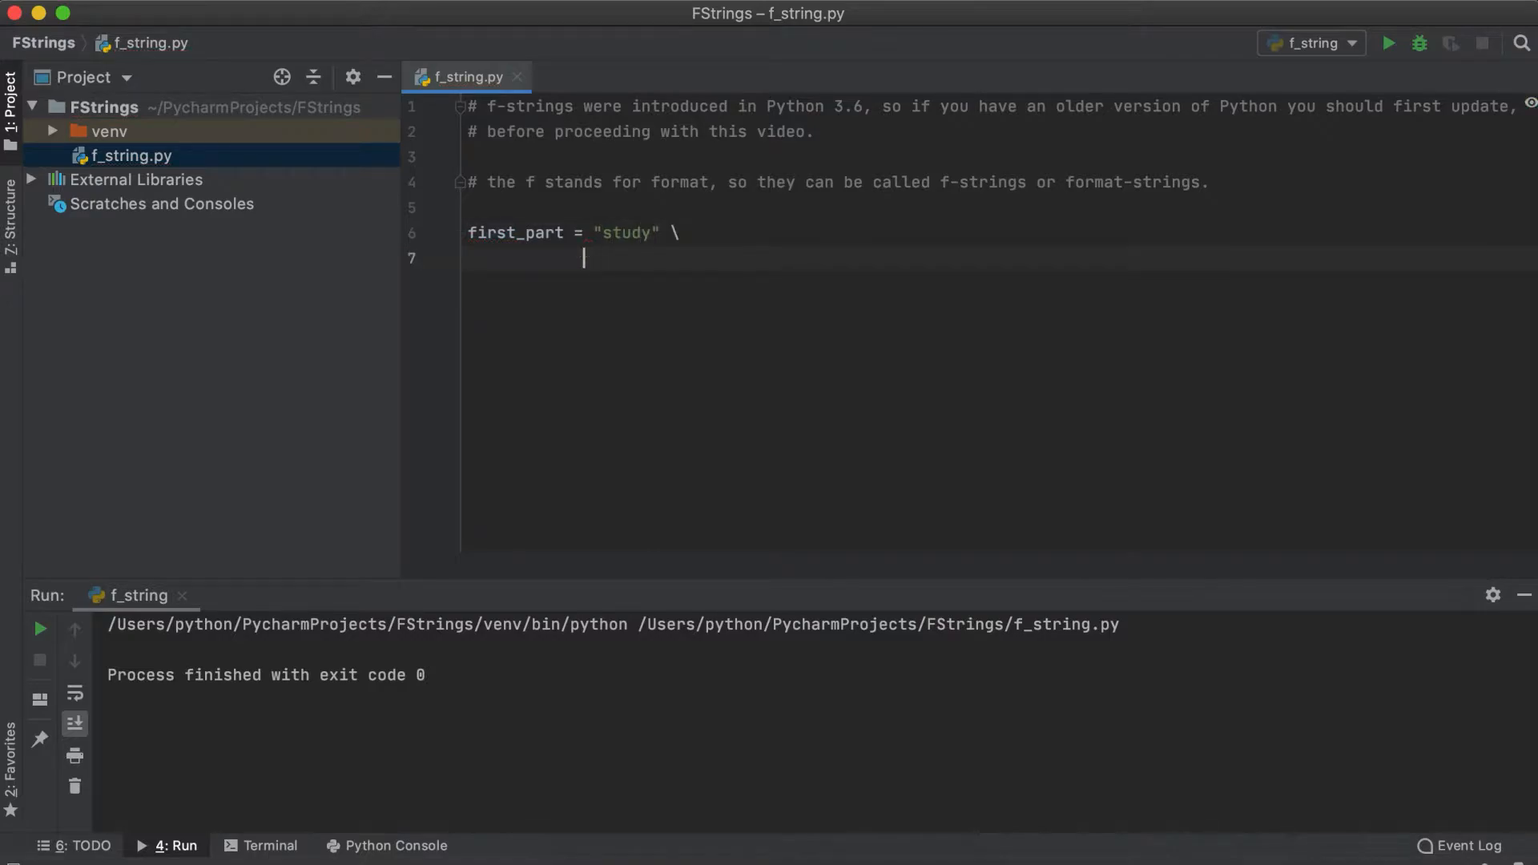
pyautogui.write('second_part =')
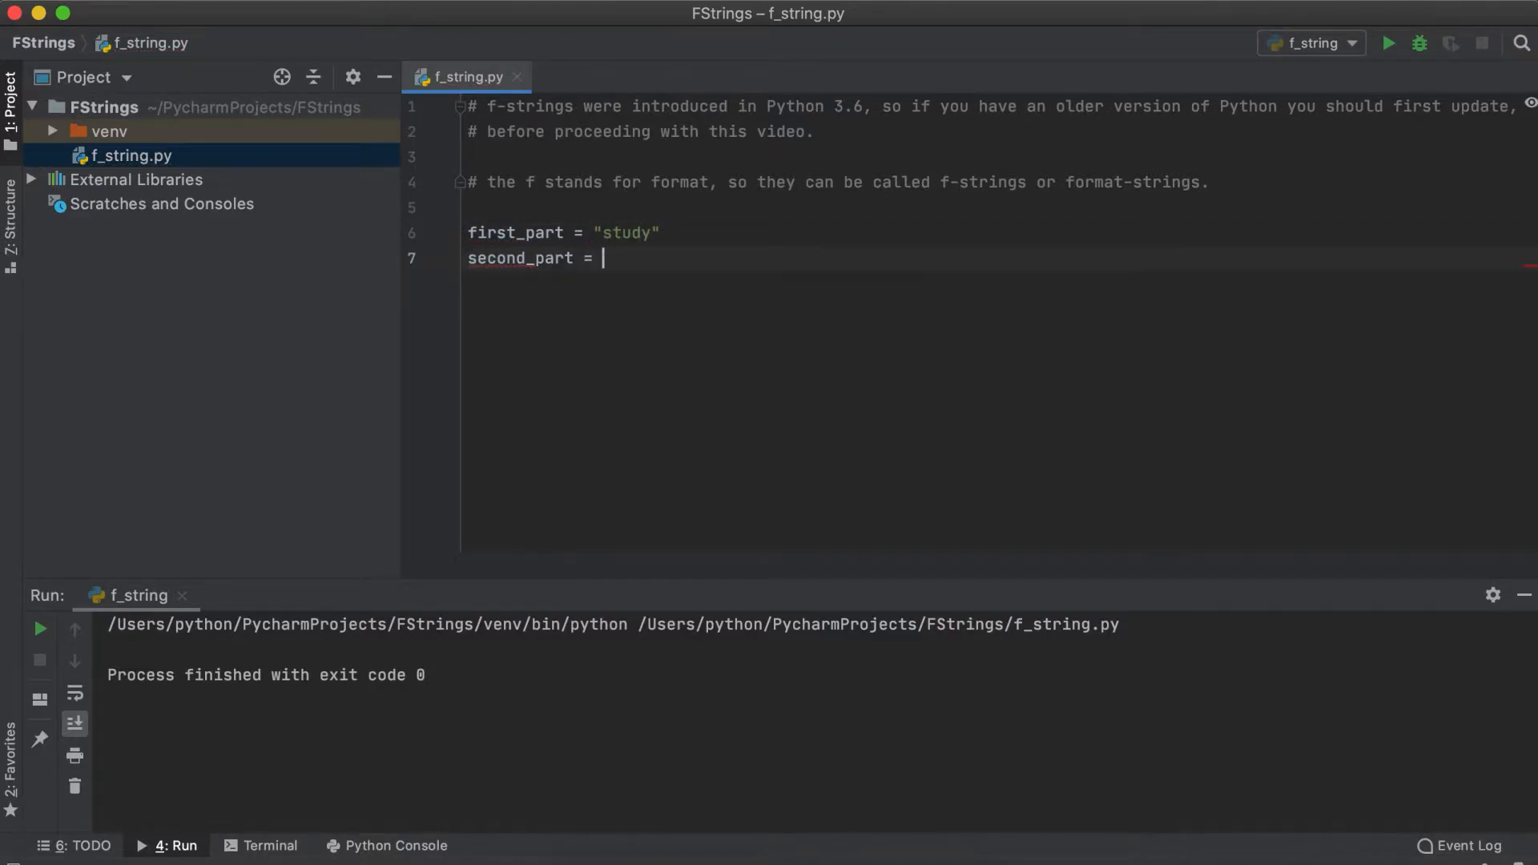
pyautogui.write('"session"')
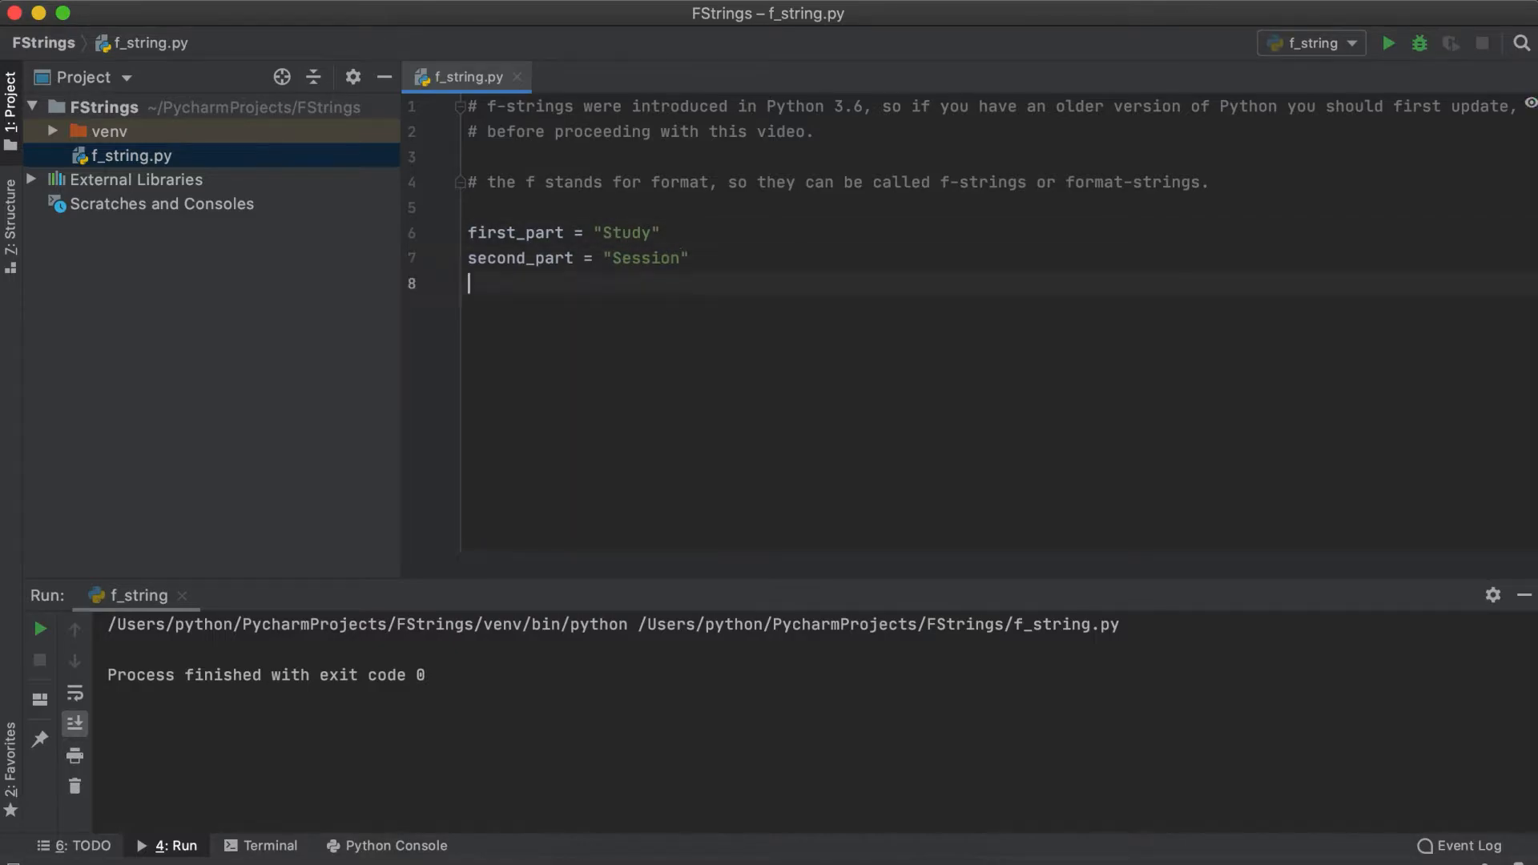
# Concatenate both parts into youtube_channel, print it, and run to show 'Study Session'.
pyautogui.write('youtube_cha')
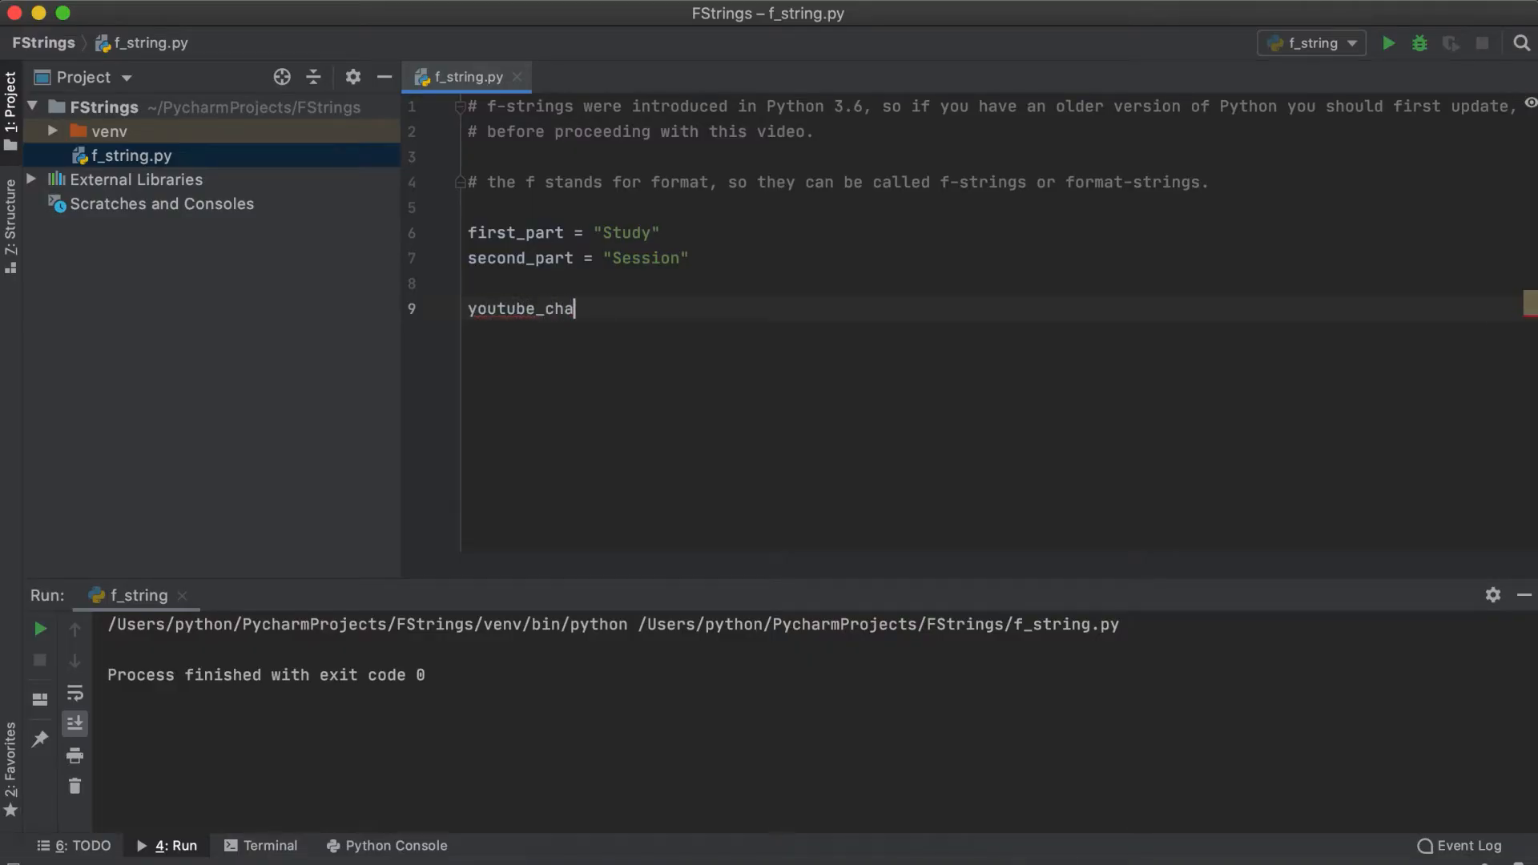
pyautogui.write('nnel = first_part + " " + second_part')
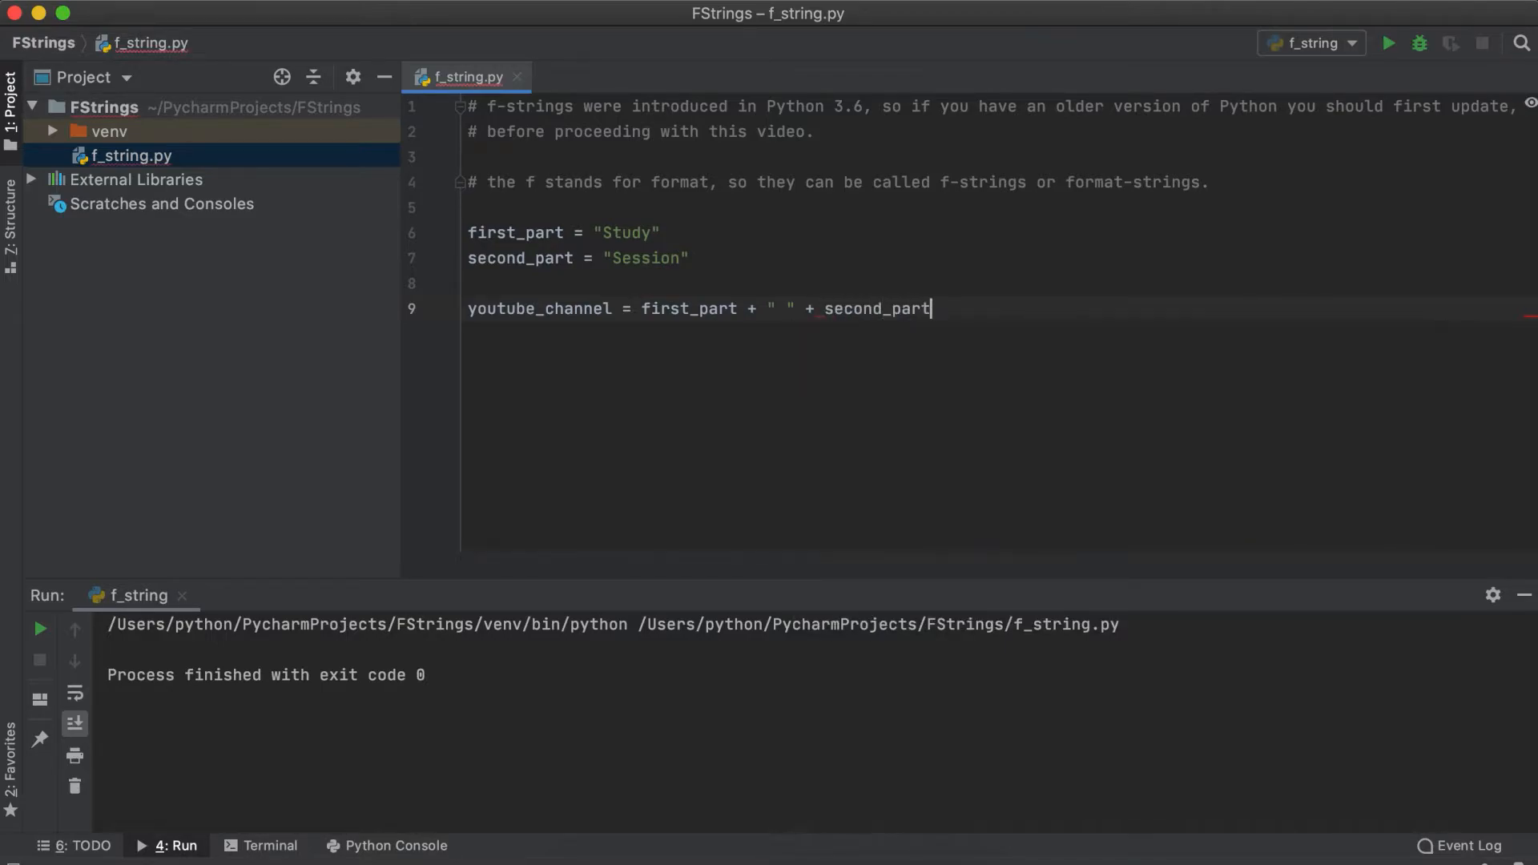
pyautogui.write('print(youtube_channel)')
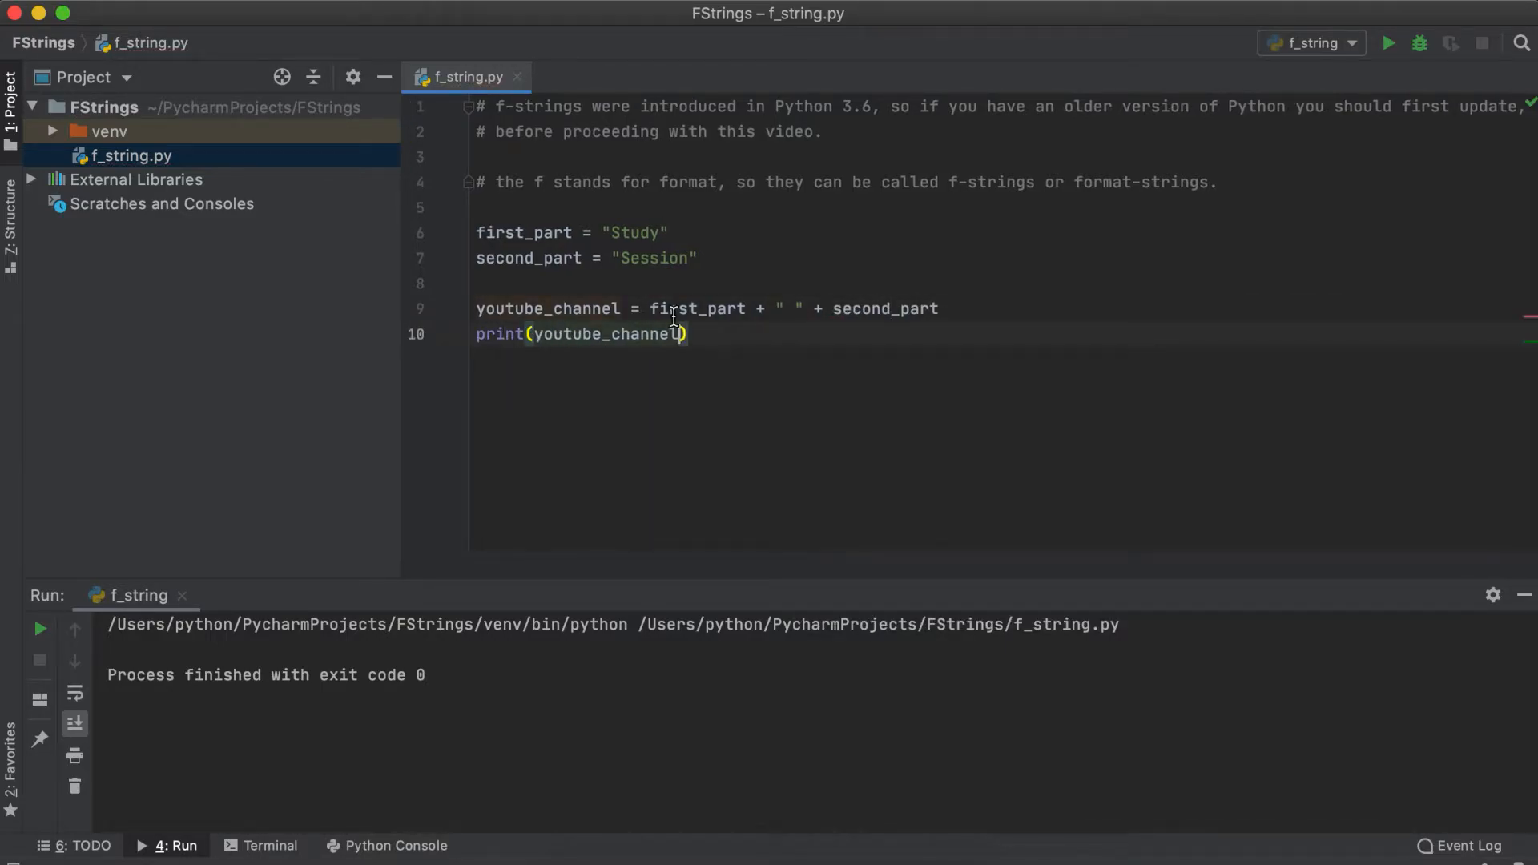
pyautogui.click(1387, 42)
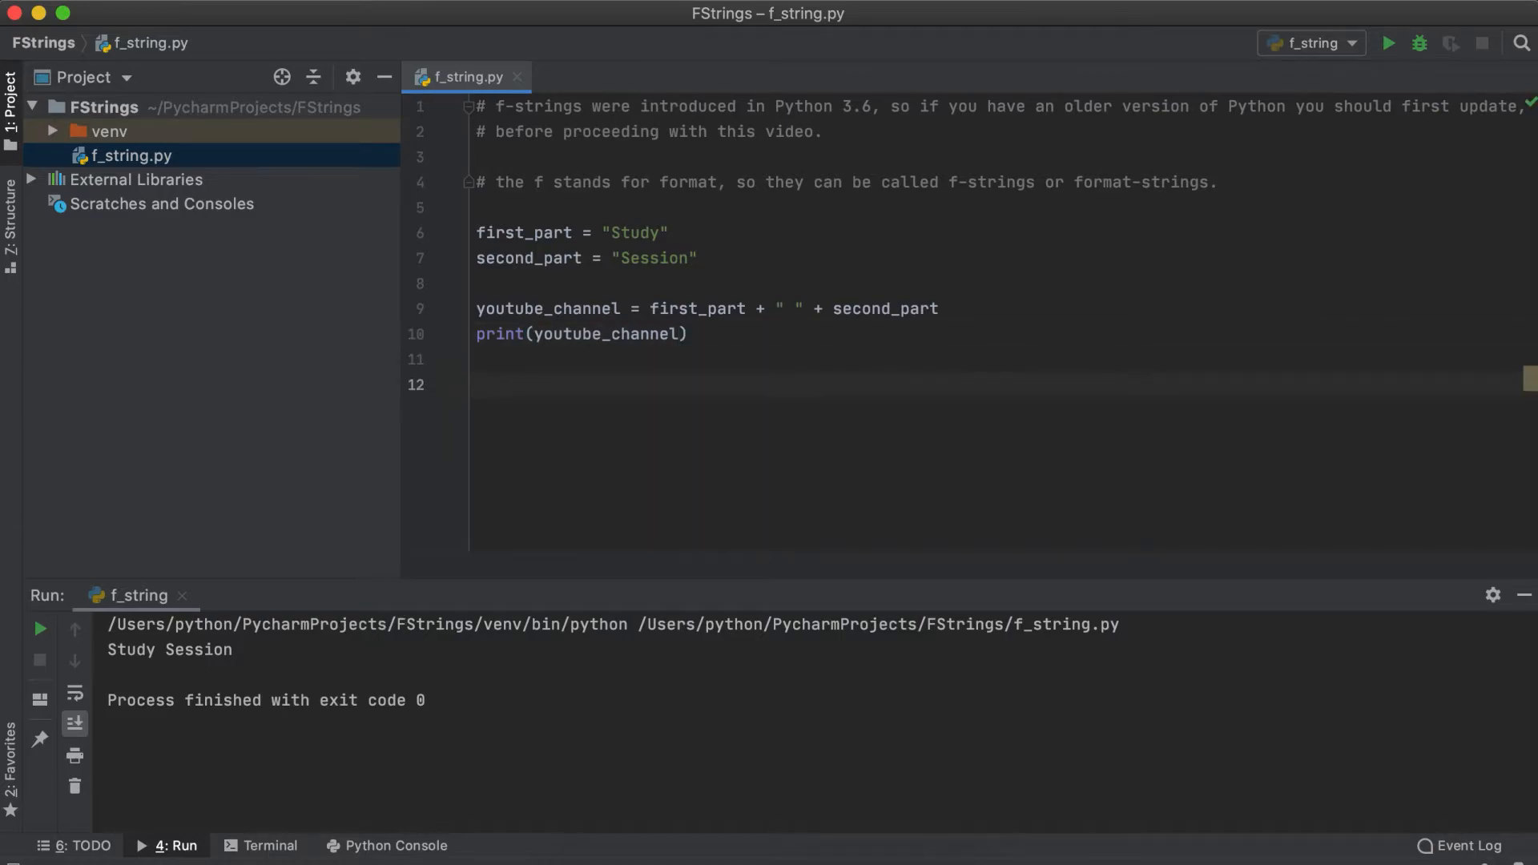
# Build youtube_channel as f"{first_part} {second_part}" and print it.
pyautogui.write('youtube_channel')
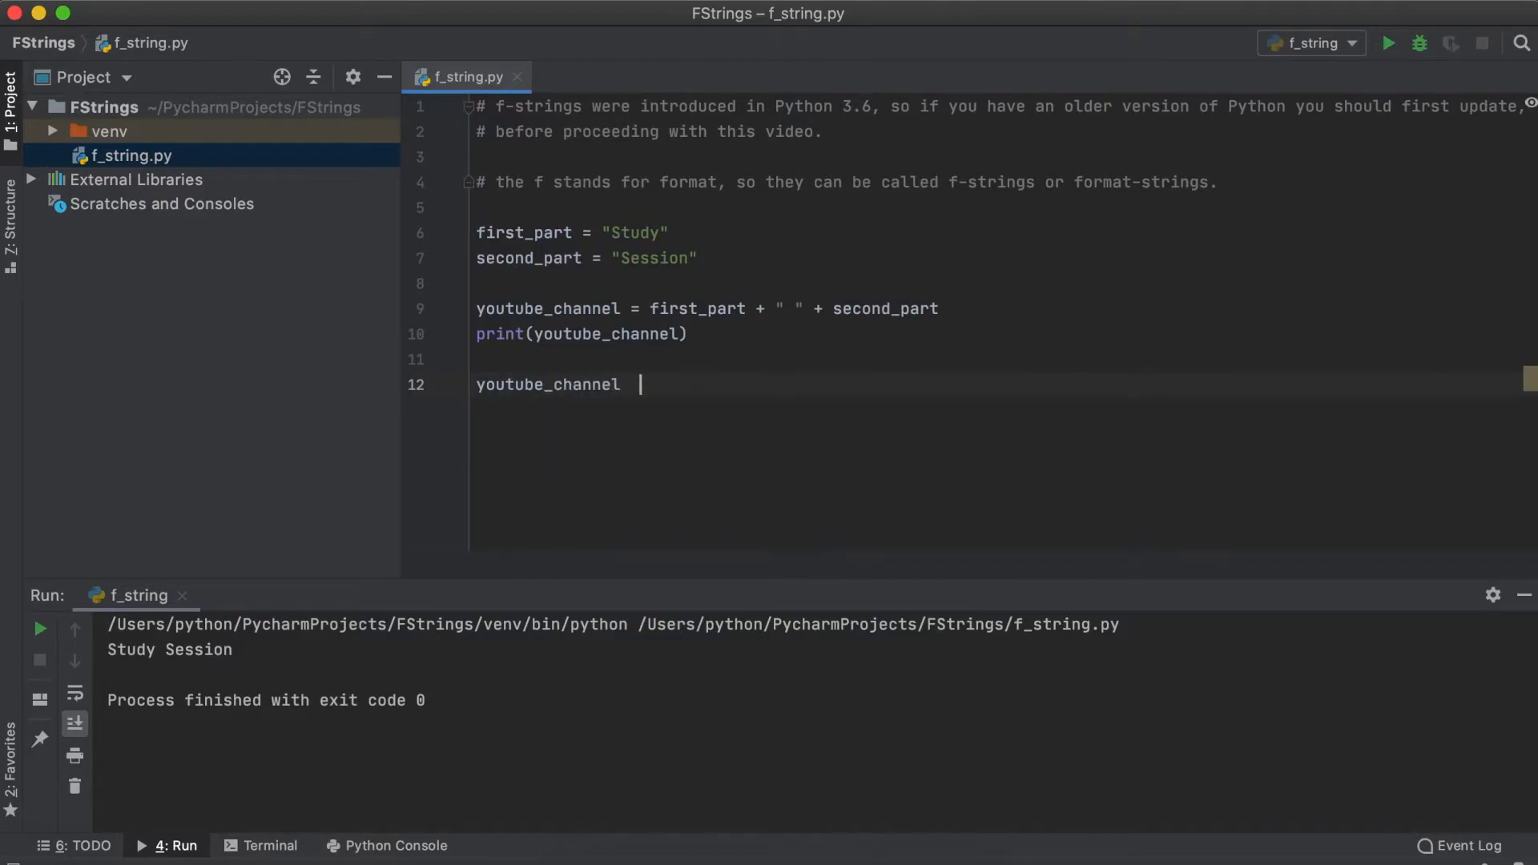
pyautogui.write('= f"')
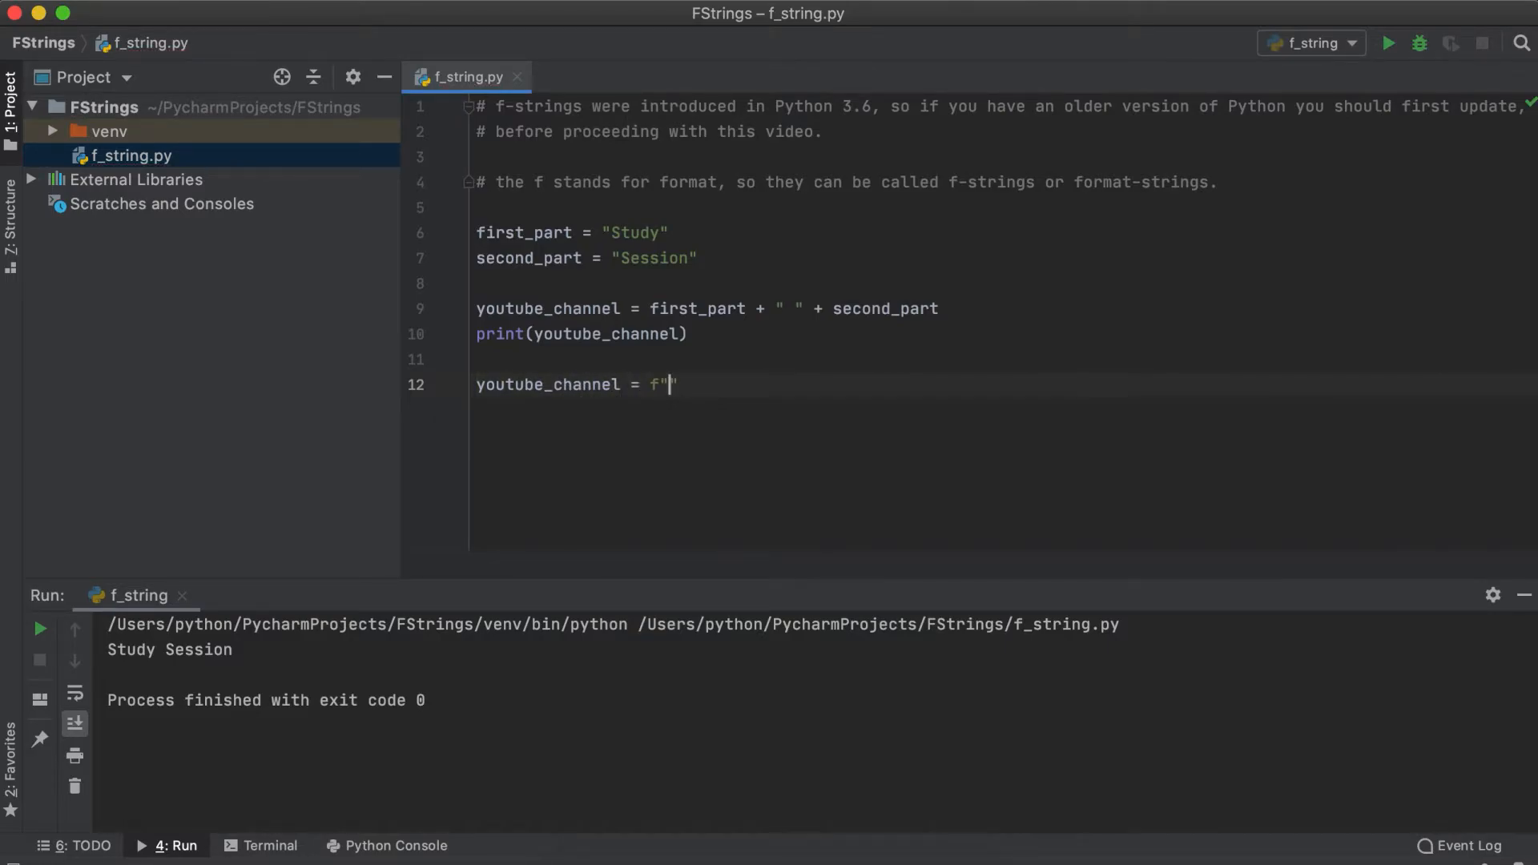
pyautogui.write('{f}')
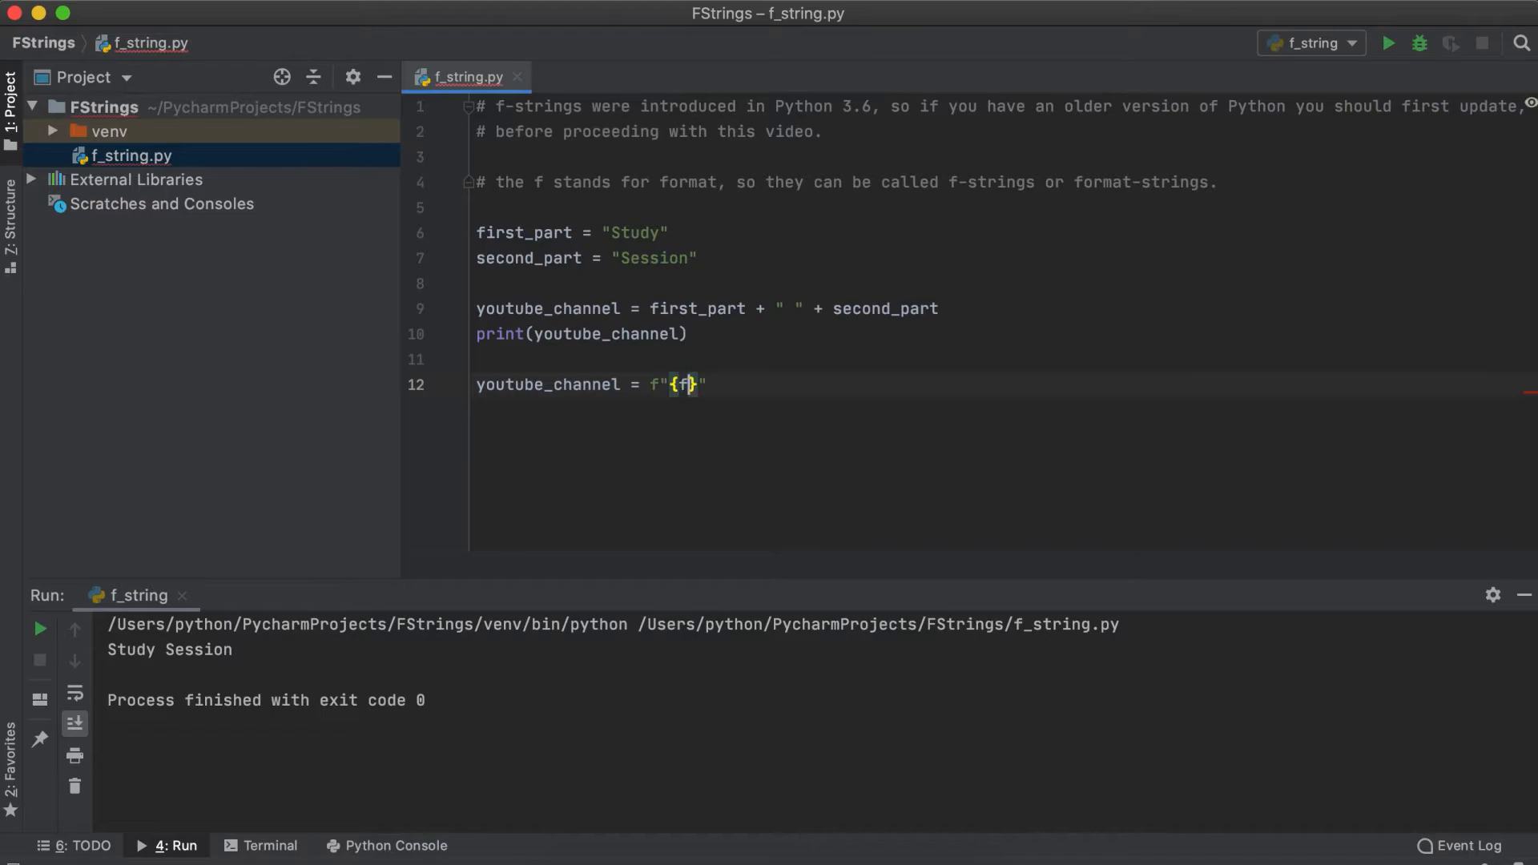
pyautogui.write('irst_part} {')
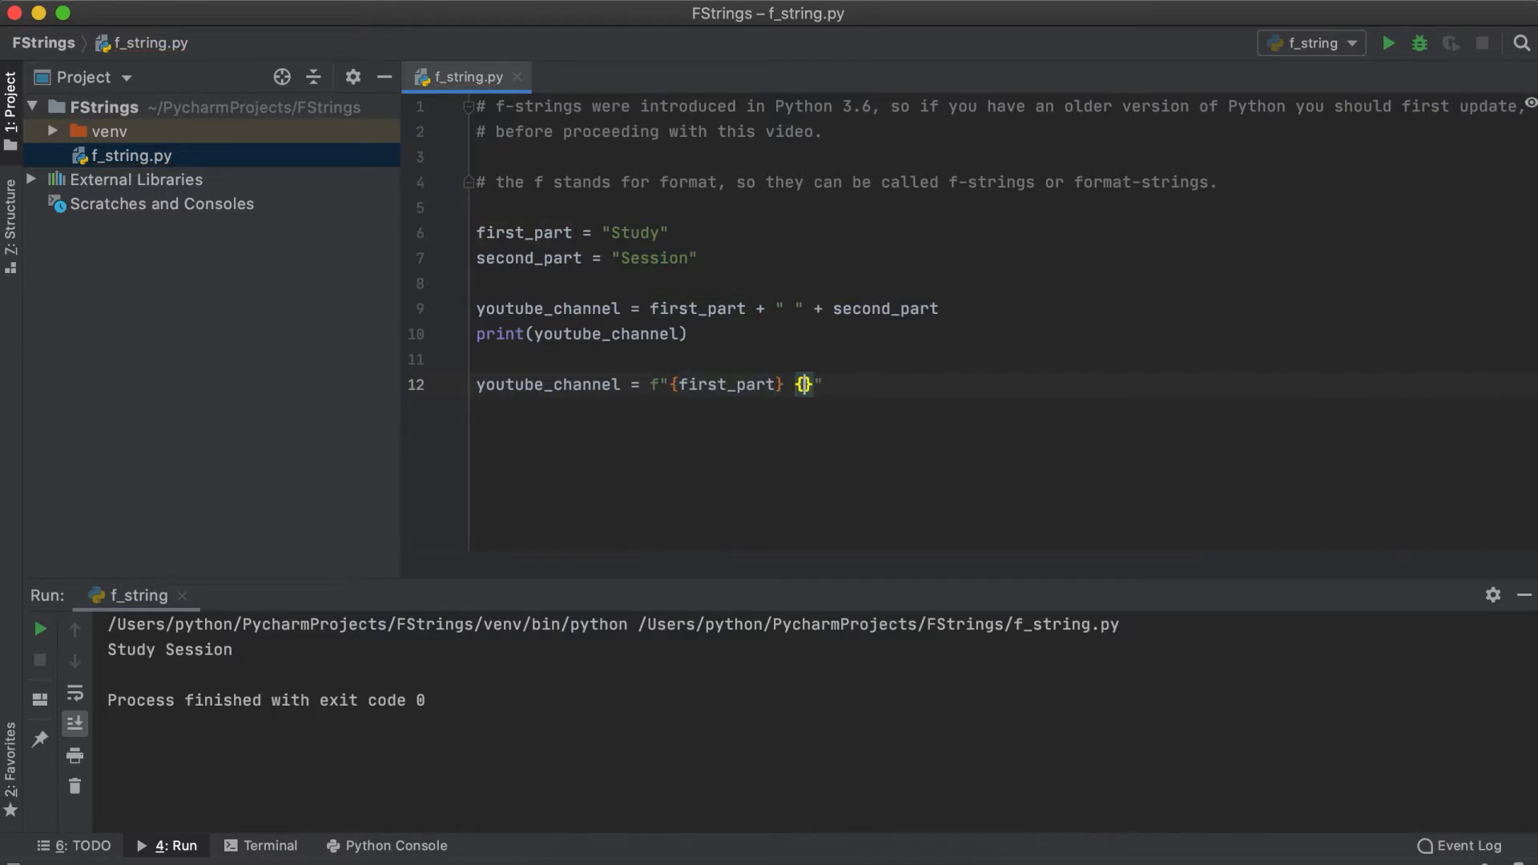
pyautogui.write('{second_part}')
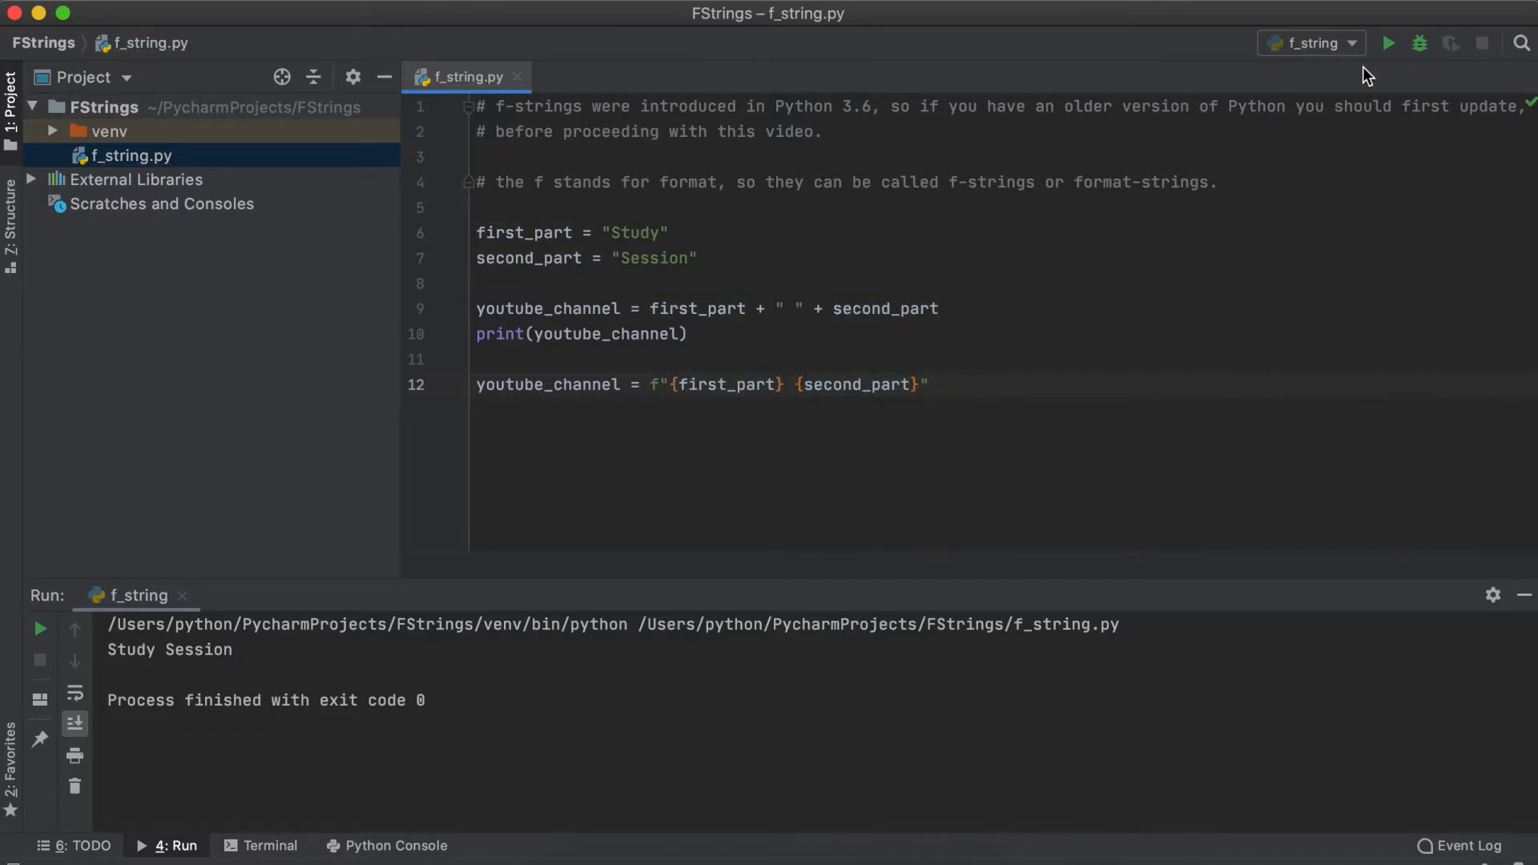
pyautogui.write('print(youtube_channel)')
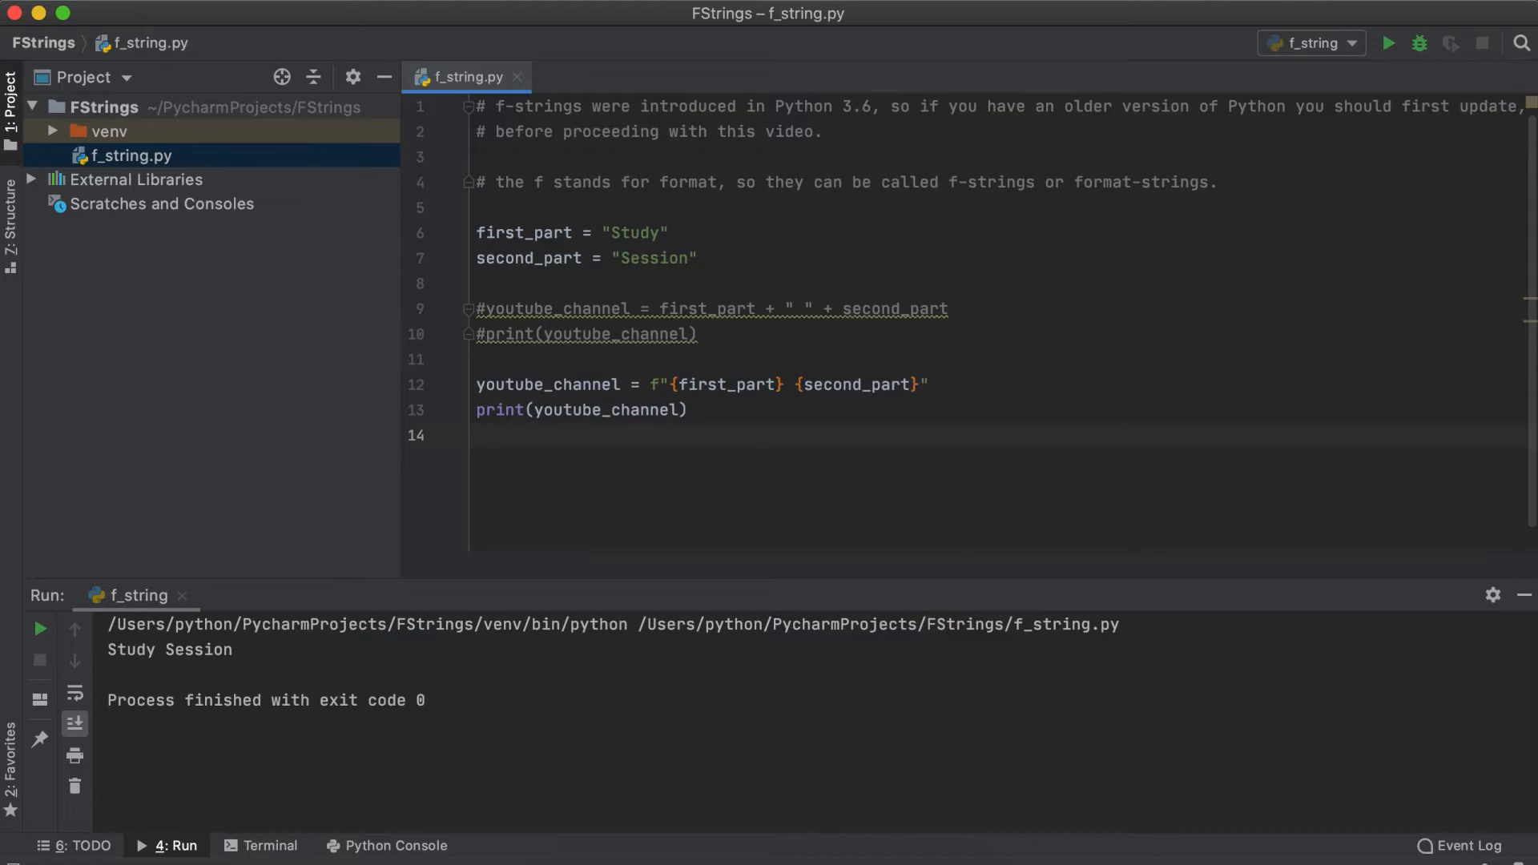
# Comment that running gives the same result and Python evaluates whatever is inside {}.
pyautogui.write('# After running the code again, we can see that the same result is acheived.')
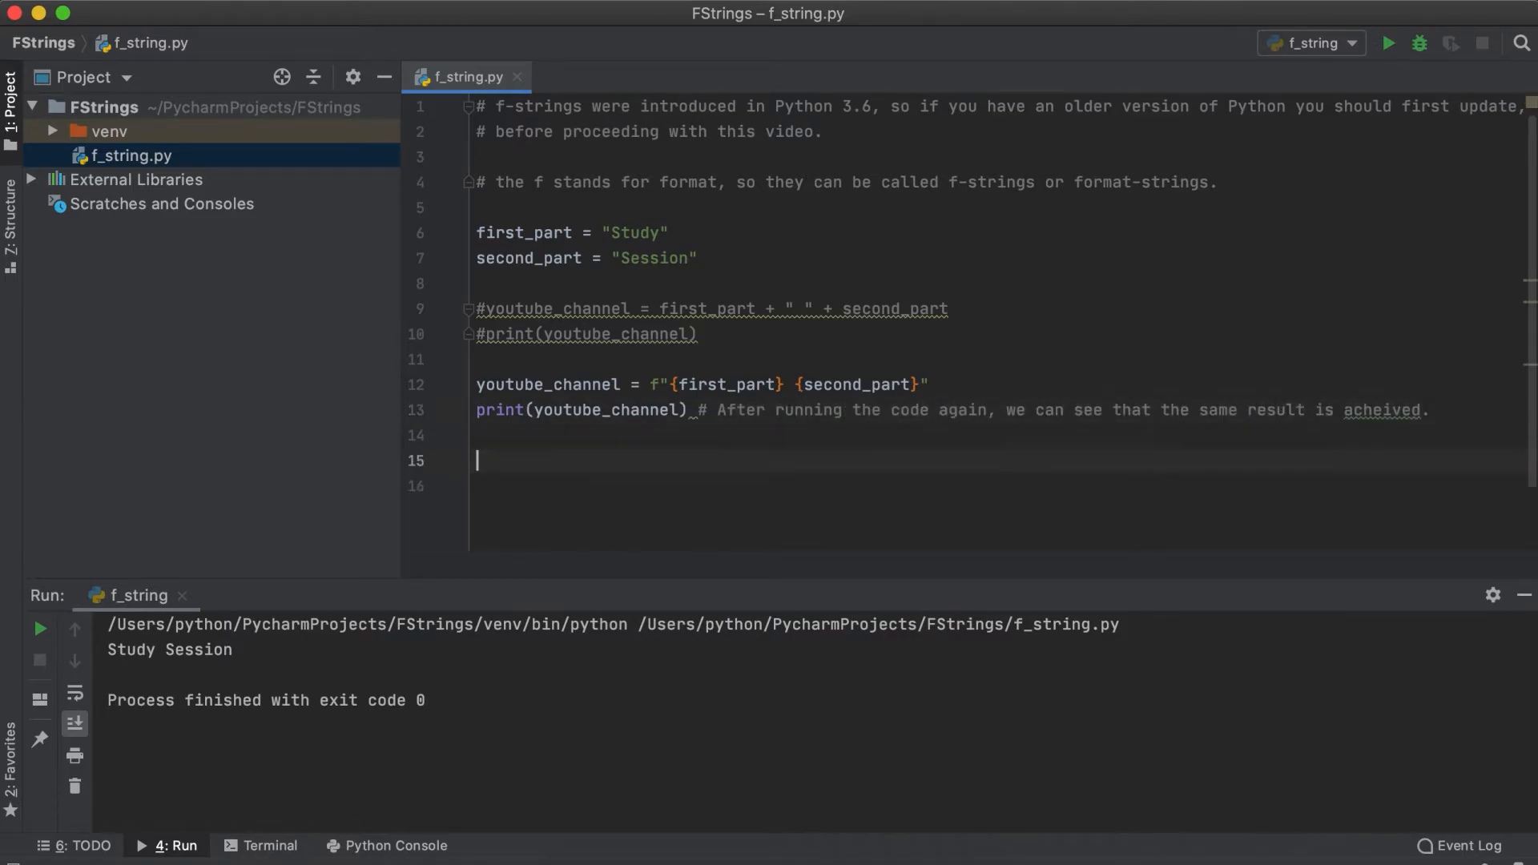
pyautogui.write('# All Python is l')
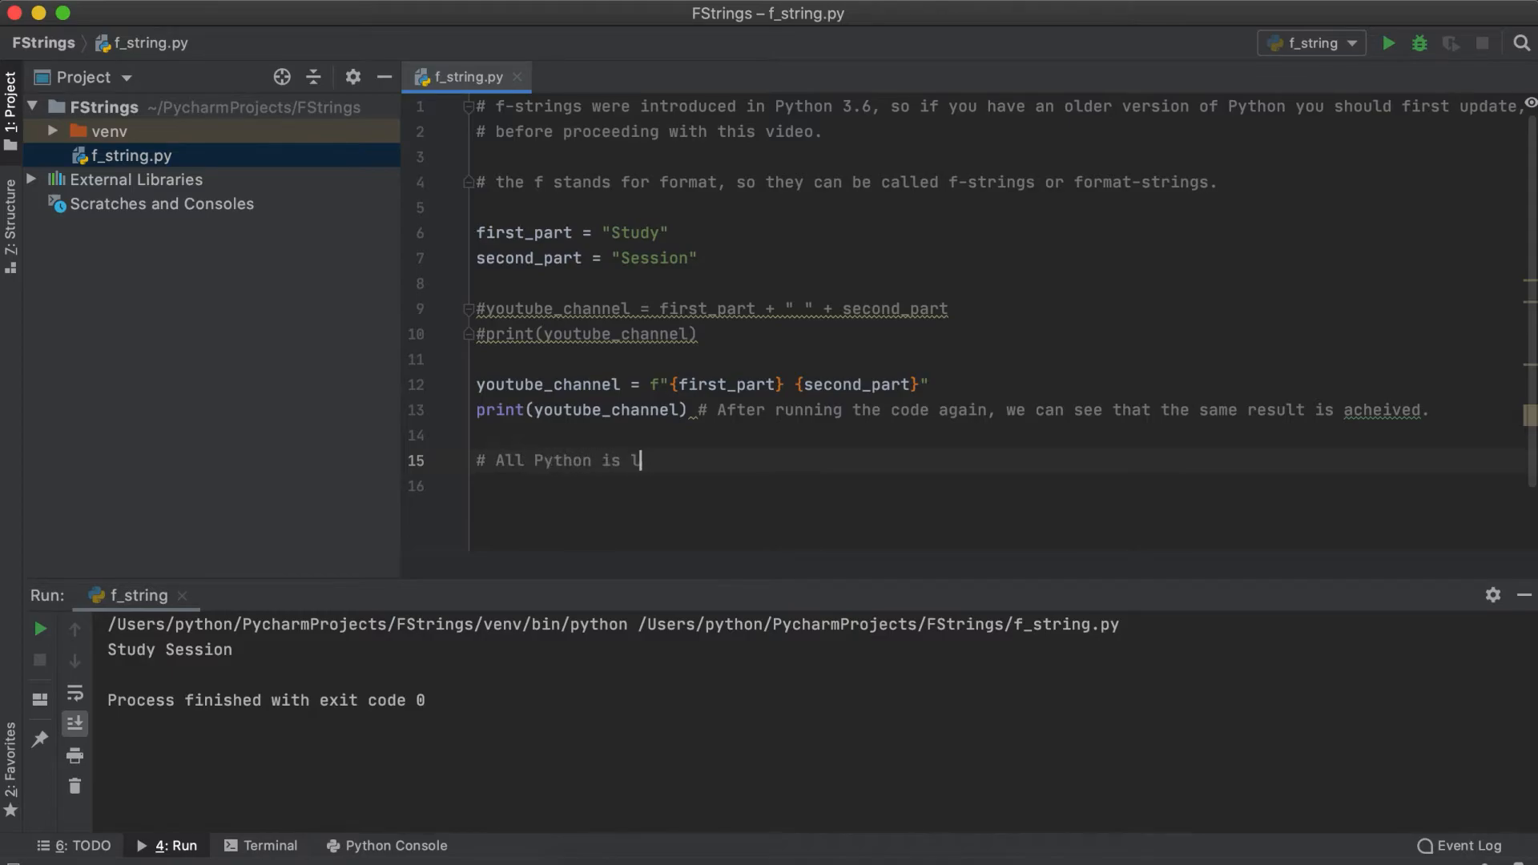
pyautogui.write('ooking for in the Cru')
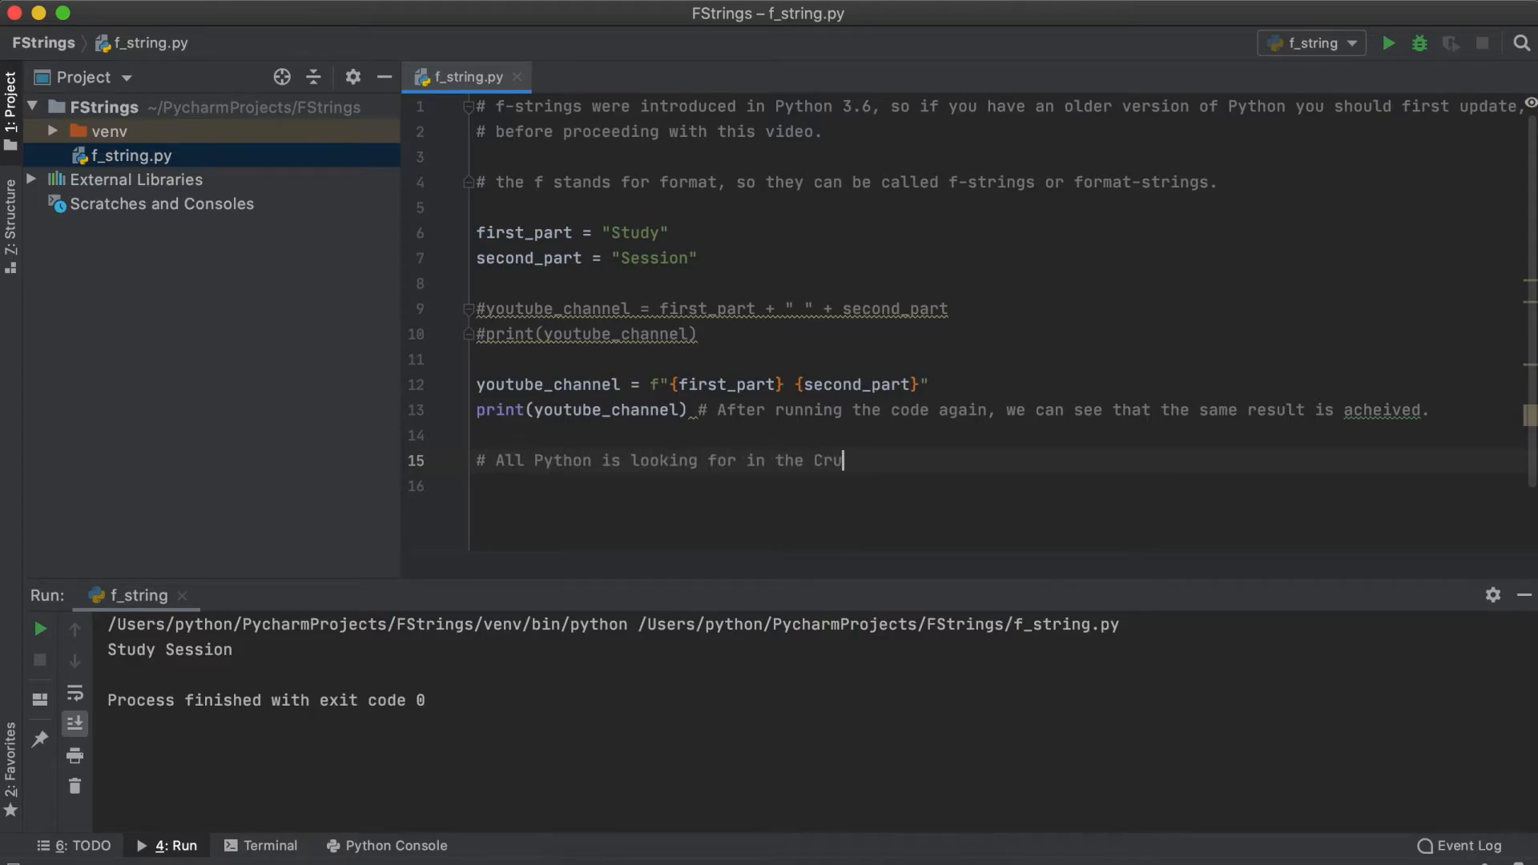
pyautogui.write('rly bracket {} is somt')
pyautogui.click(997, 486)
pyautogui.write('print("If I work 10 ')
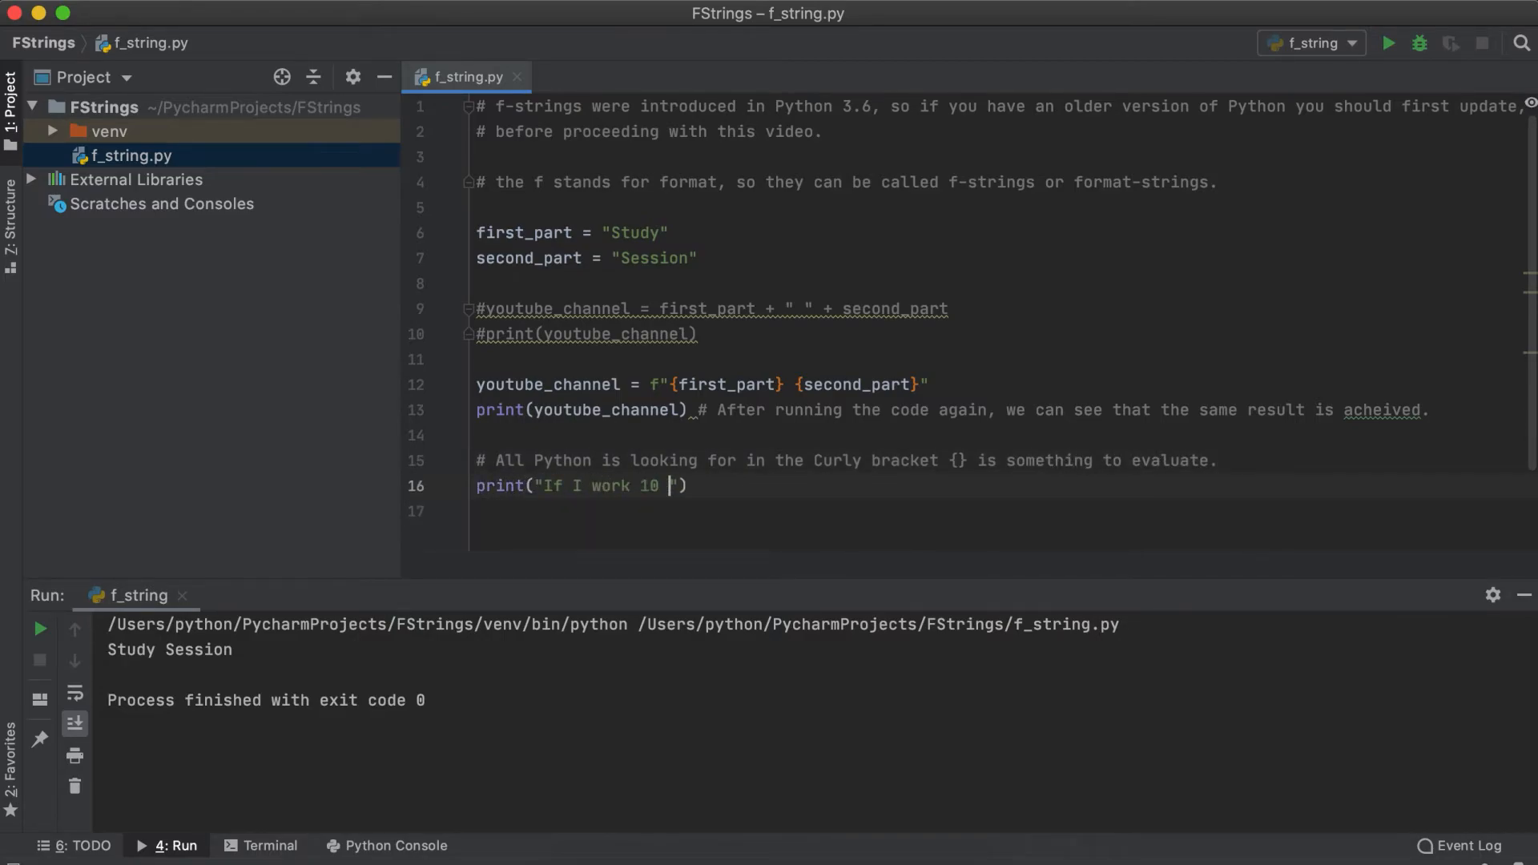
# Print an f-string about working 10 hours at 20 dollars with {10*20}, then run it.
pyautogui.write('hours a week, at 20 dollars an hour')
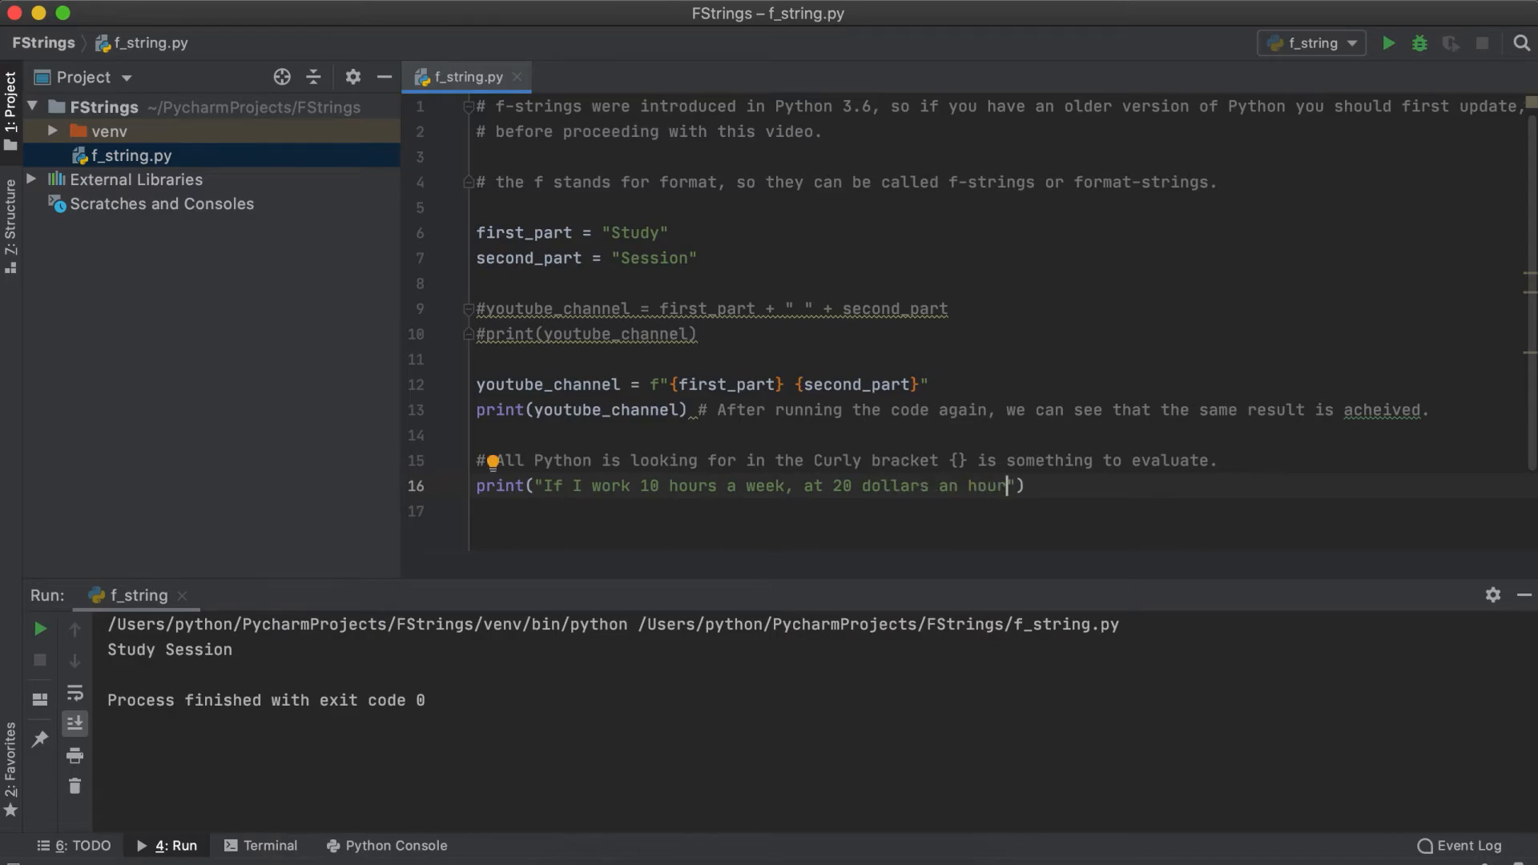
pyautogui.write(', I will have {10*20} at the end of the we')
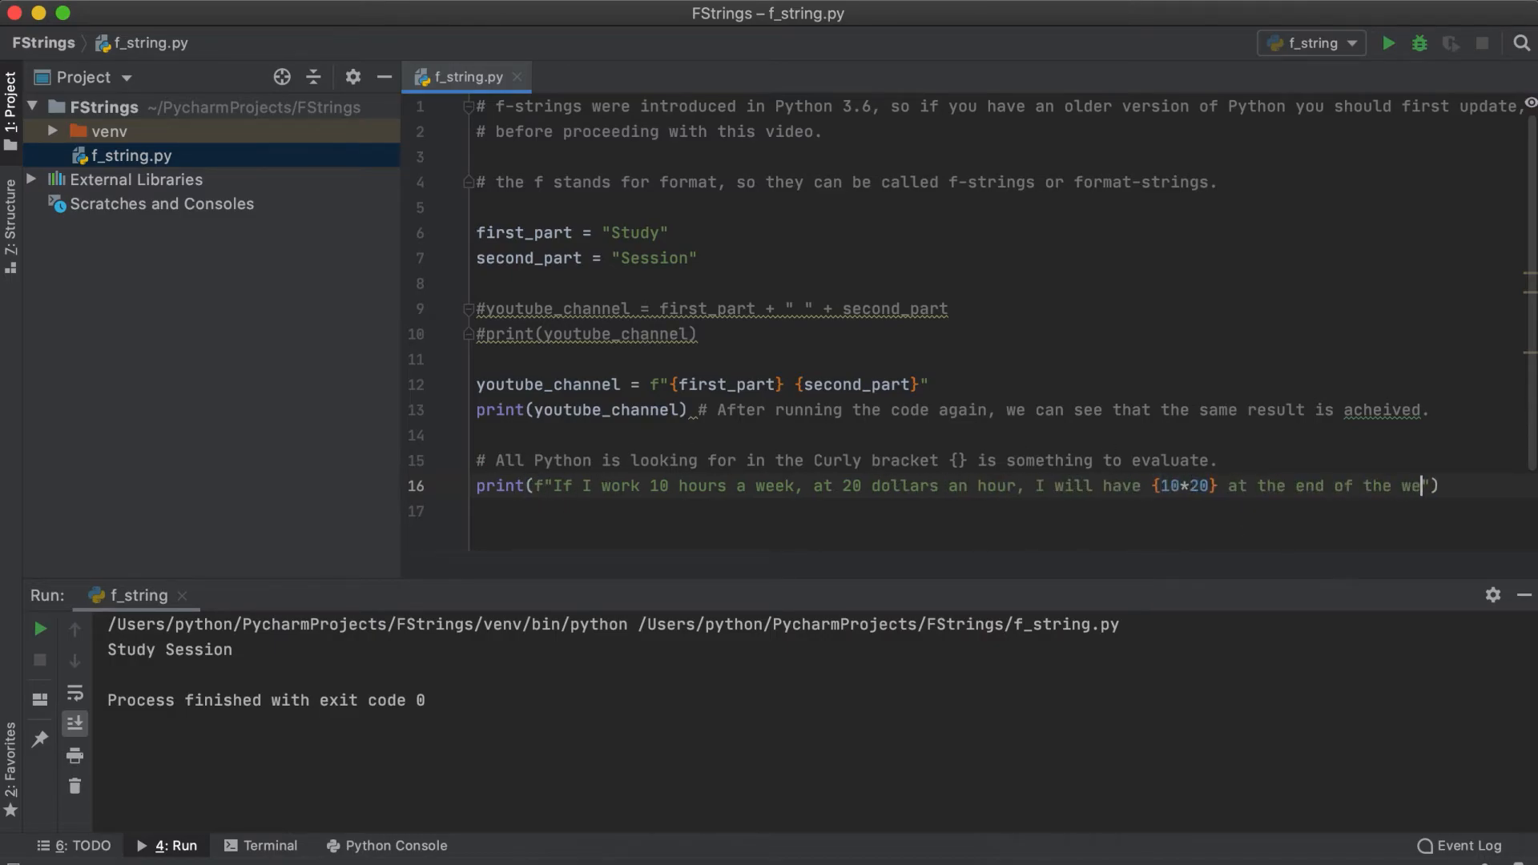
pyautogui.click(1387, 43)
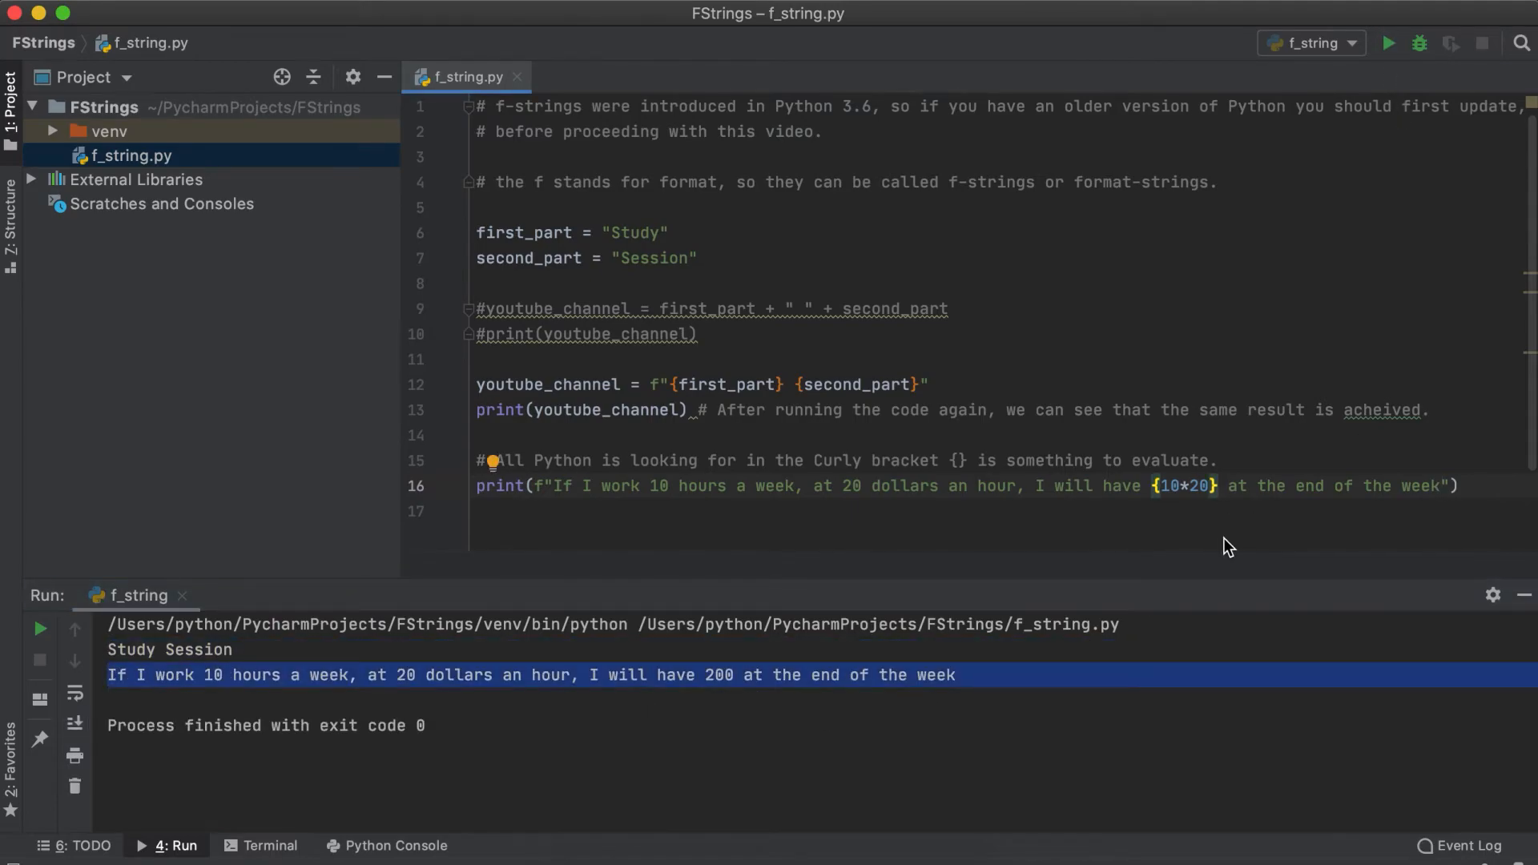